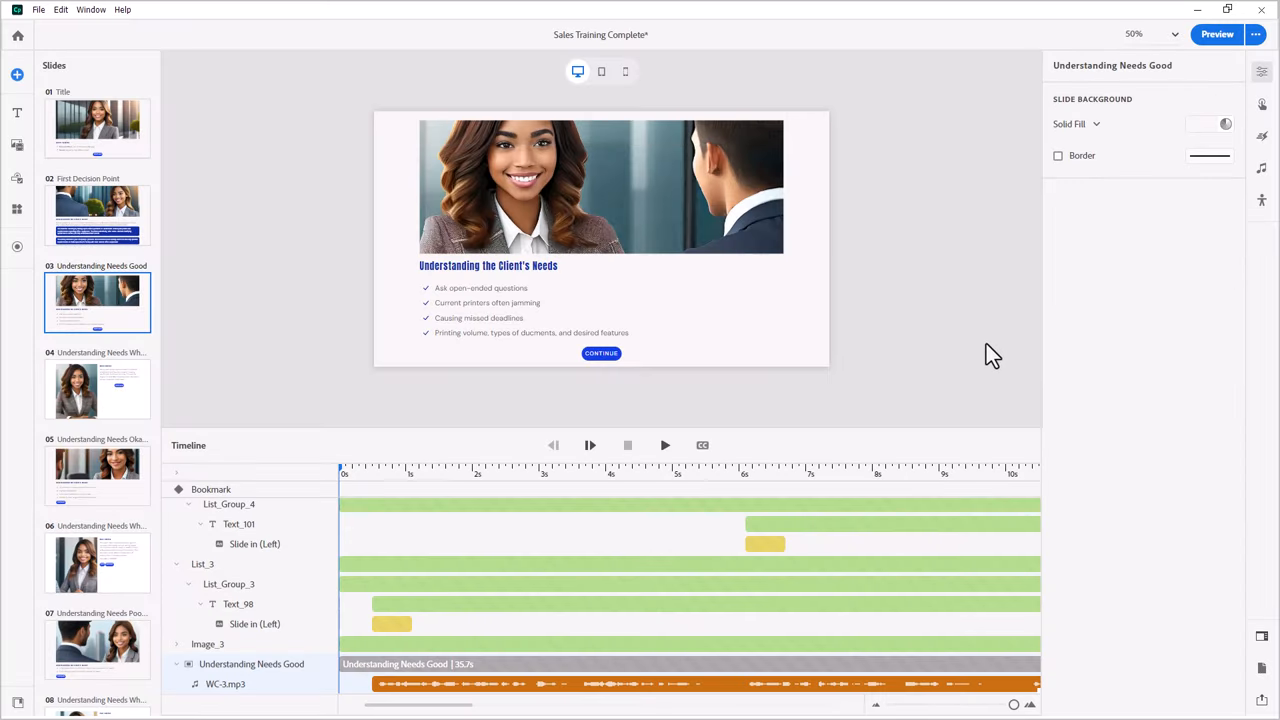
mouse_move(926, 350)
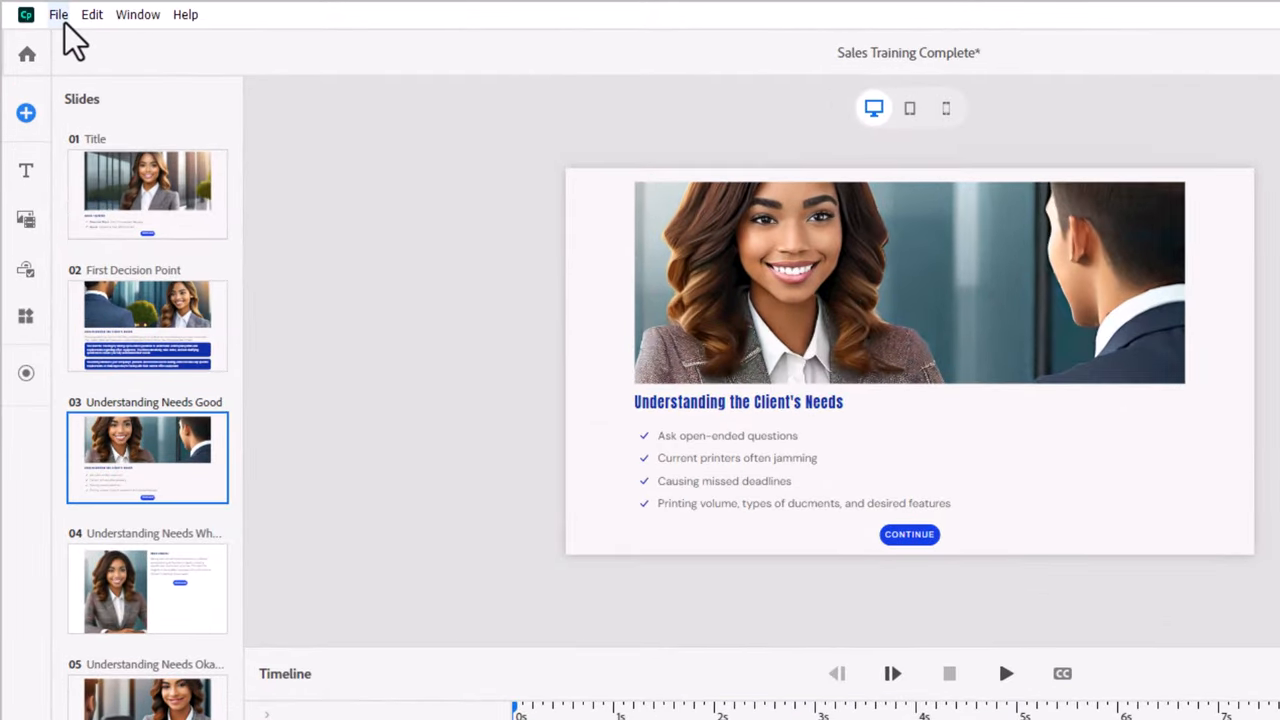
- Show the Understanding Needs Good slide's audio properties listing WC-3.mp3 and closed captions
click(58, 14)
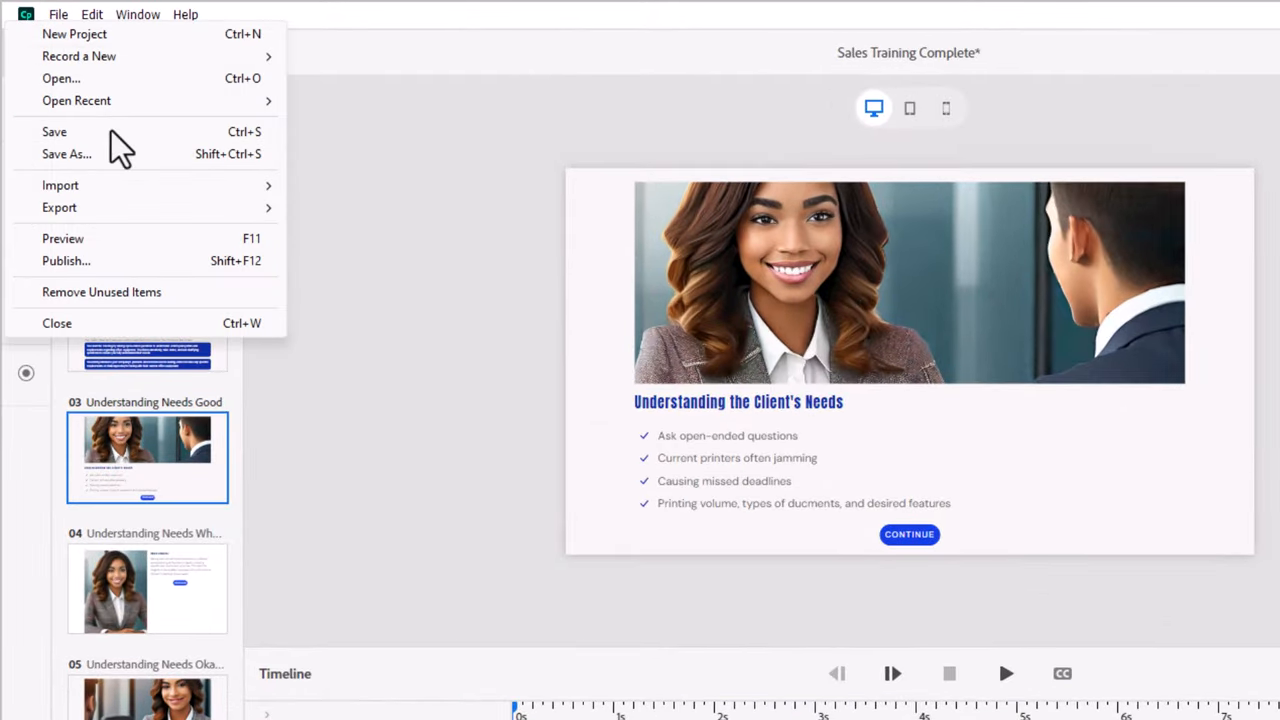
mouse_move(59, 207)
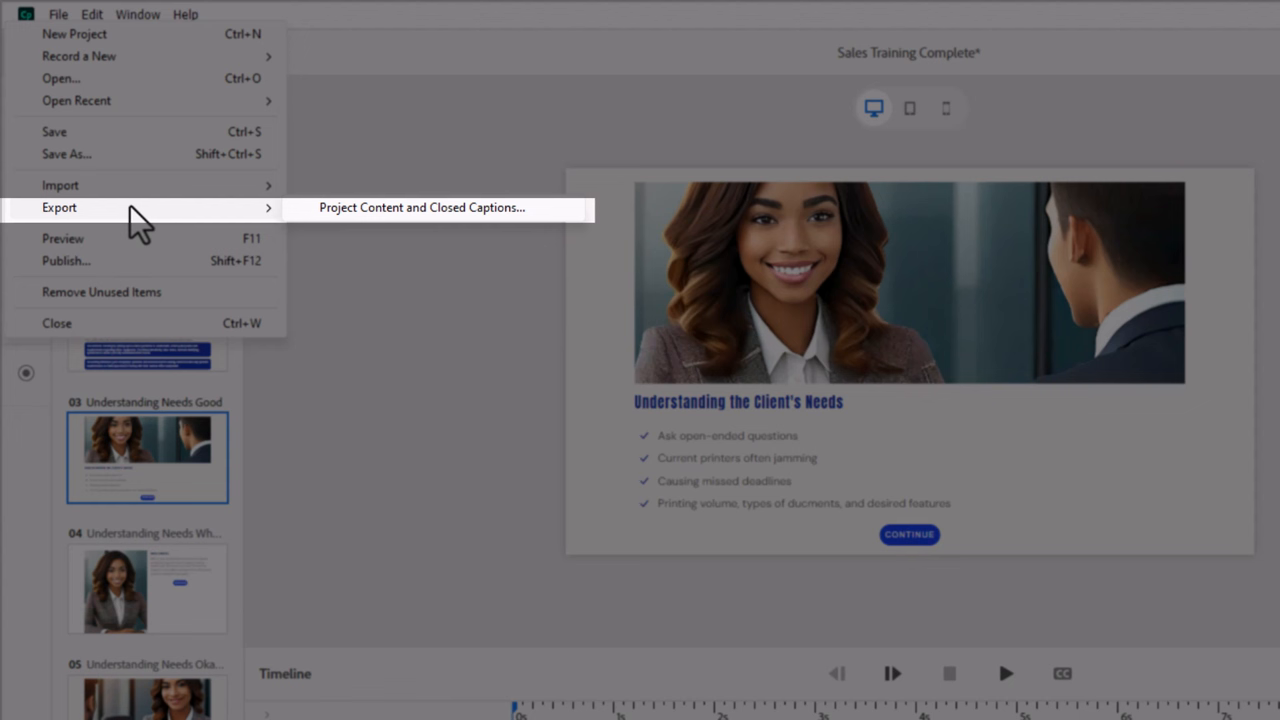
mouse_move(150, 210)
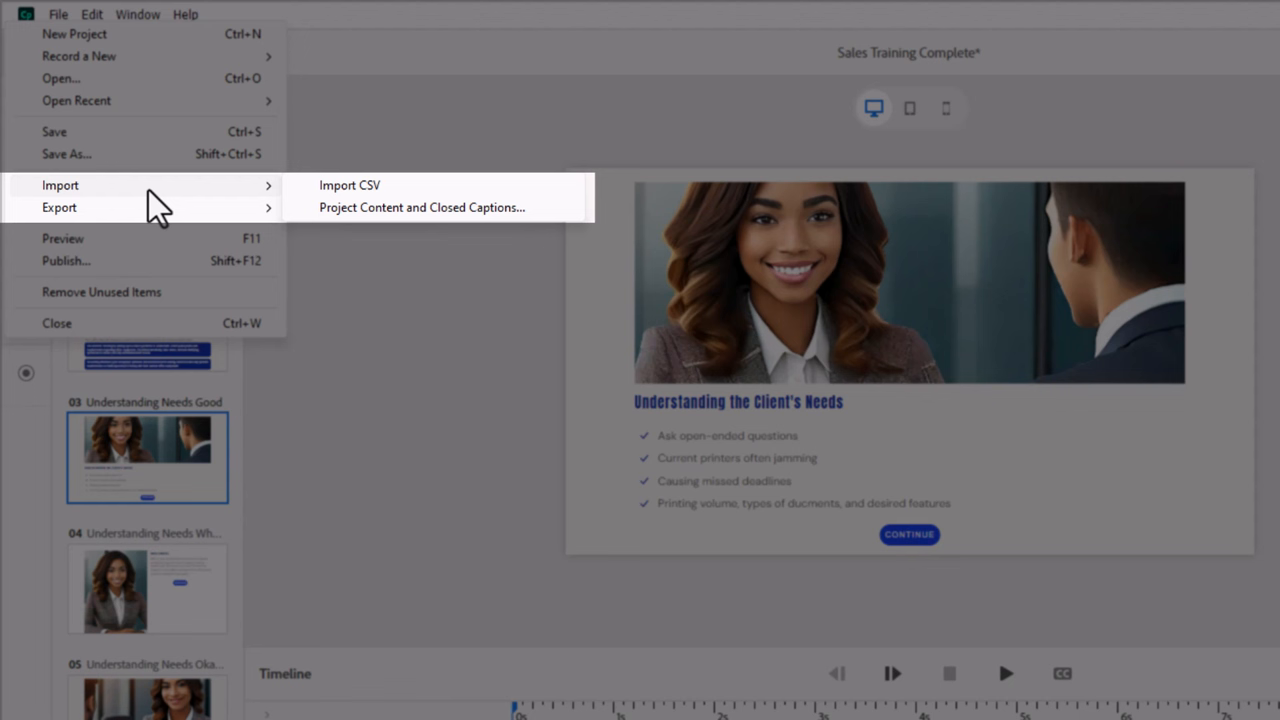
mouse_move(465, 420)
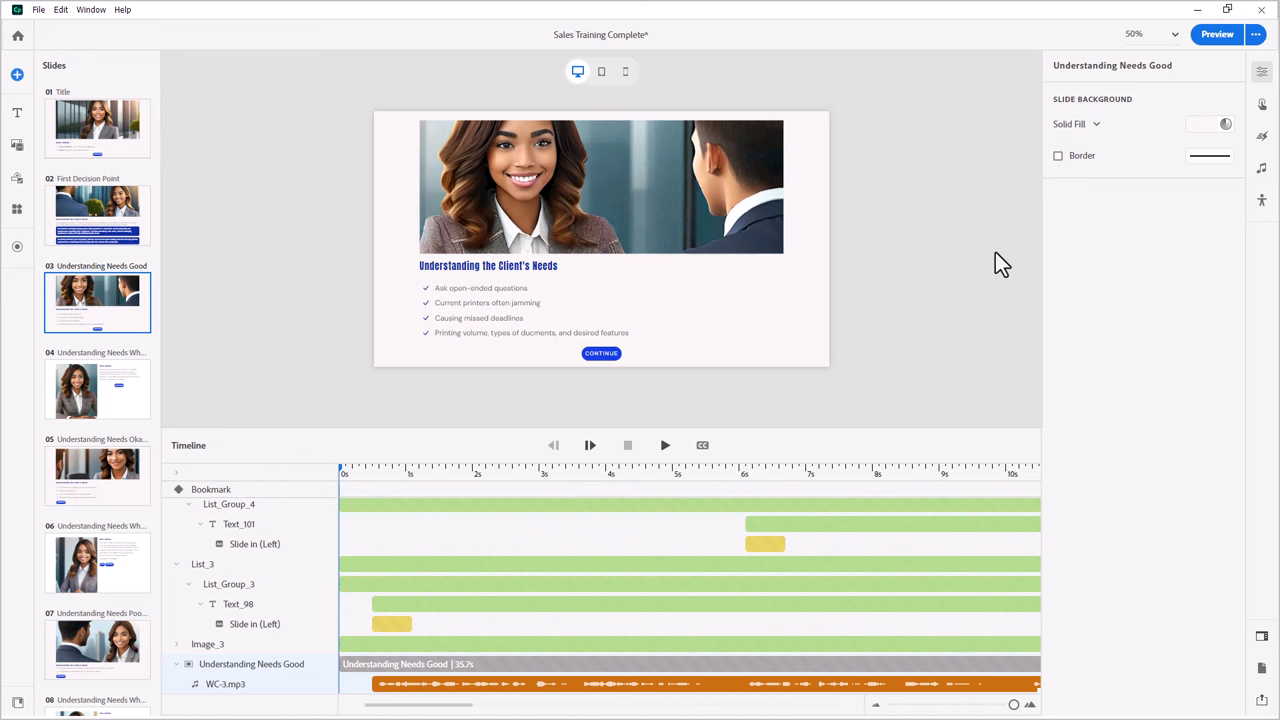
mouse_move(1040, 234)
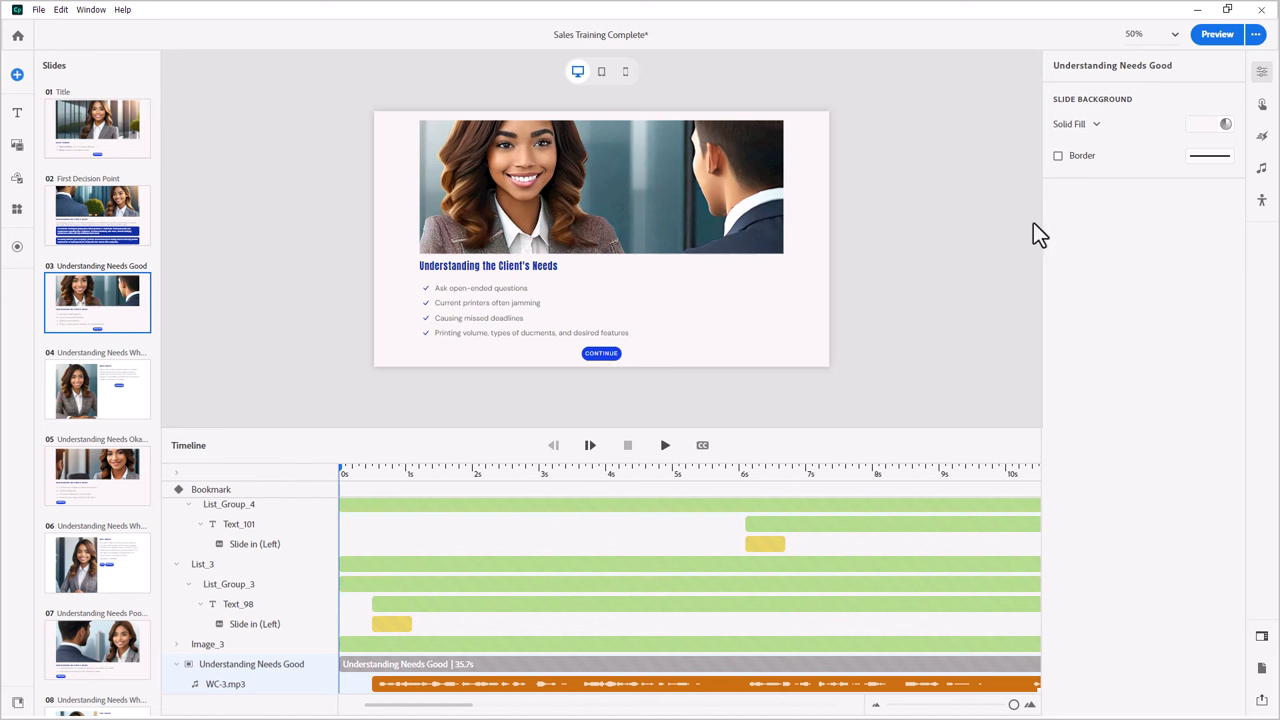
mouse_move(1263, 170)
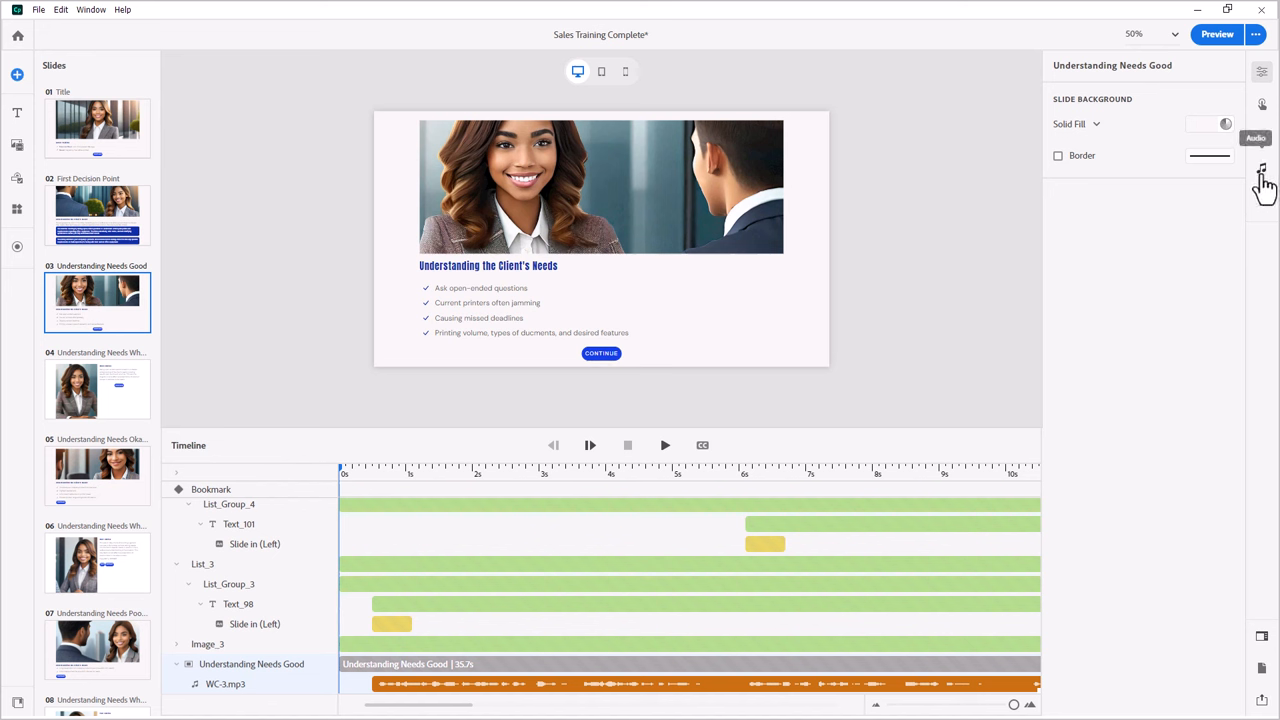
click(1262, 172)
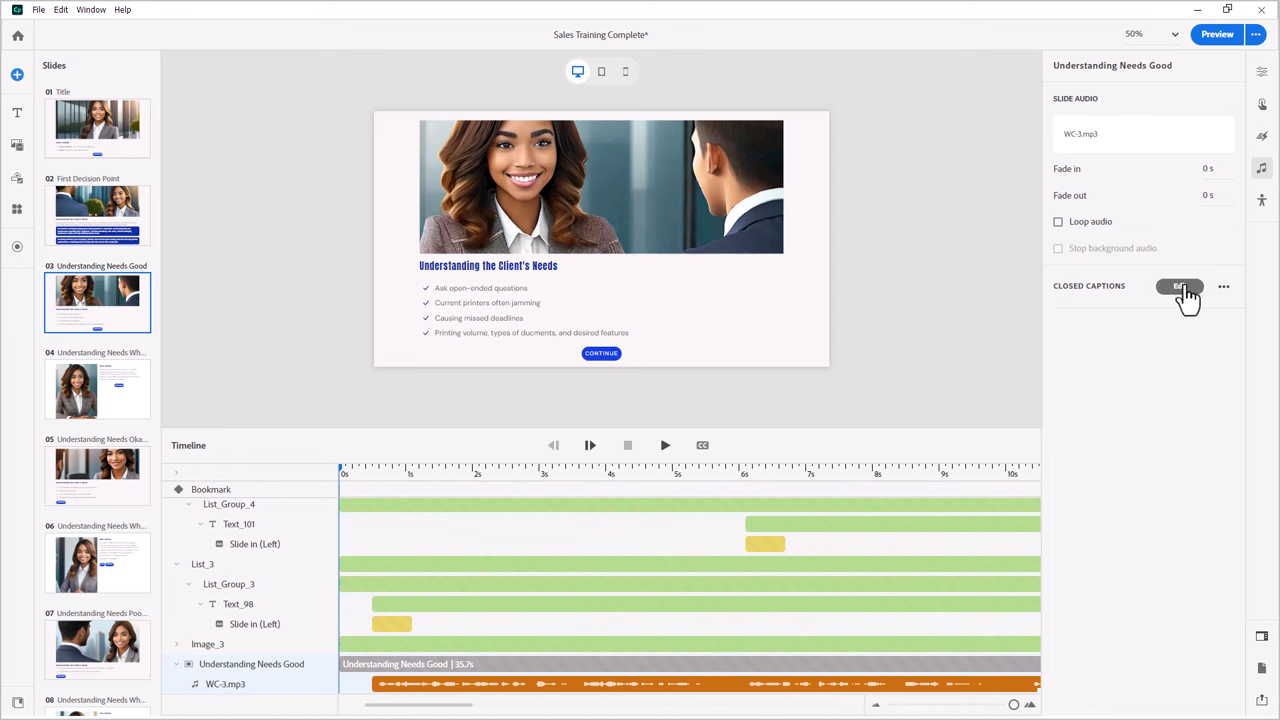
mouse_move(1157, 338)
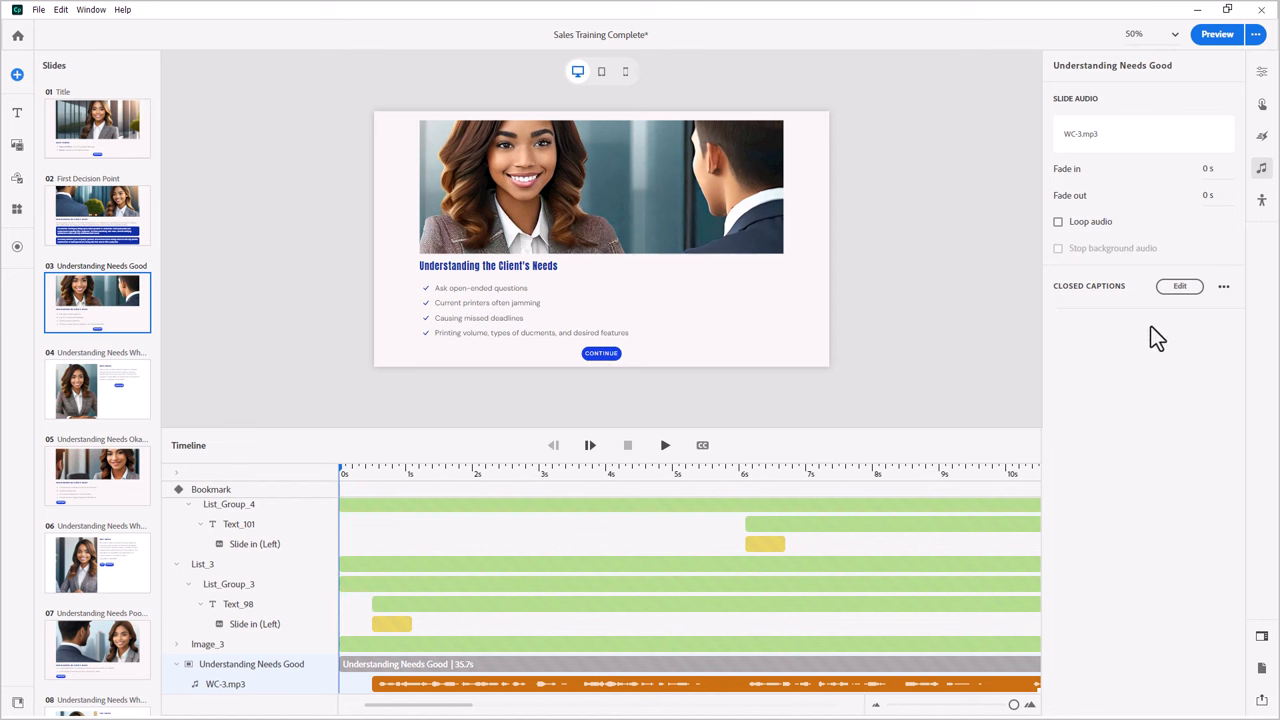
mouse_move(1201, 371)
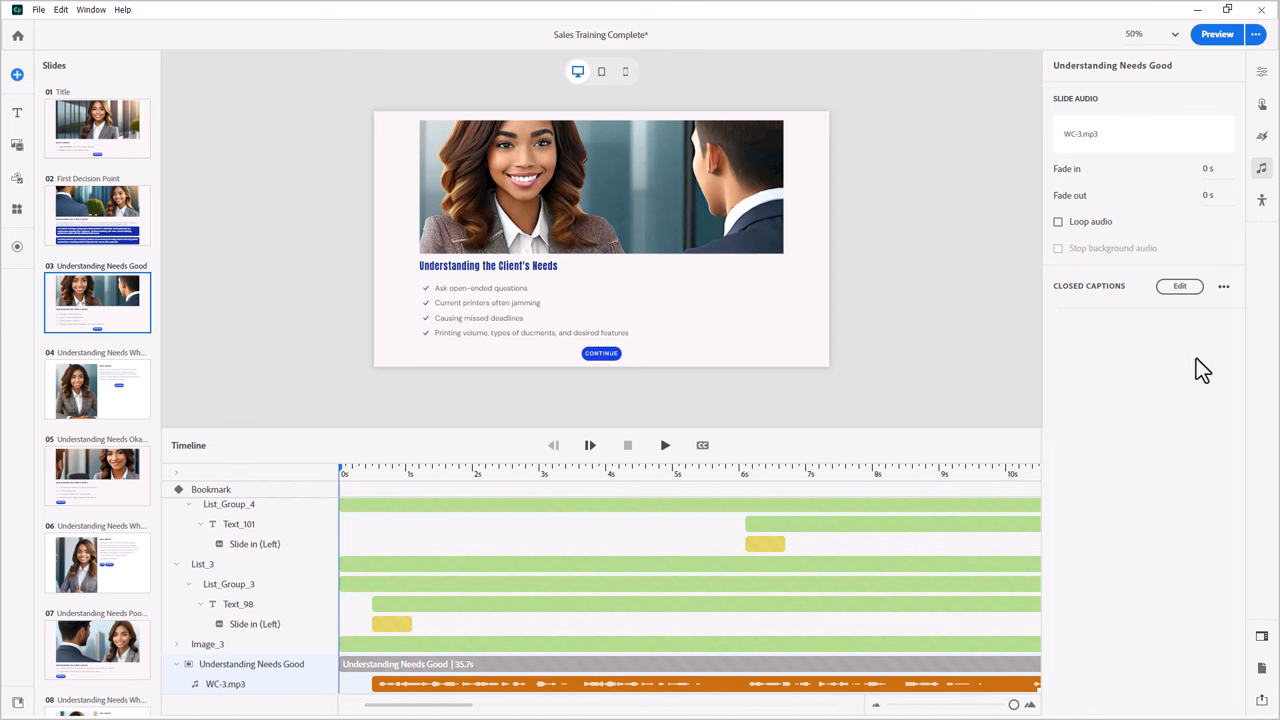
mouse_move(1187, 307)
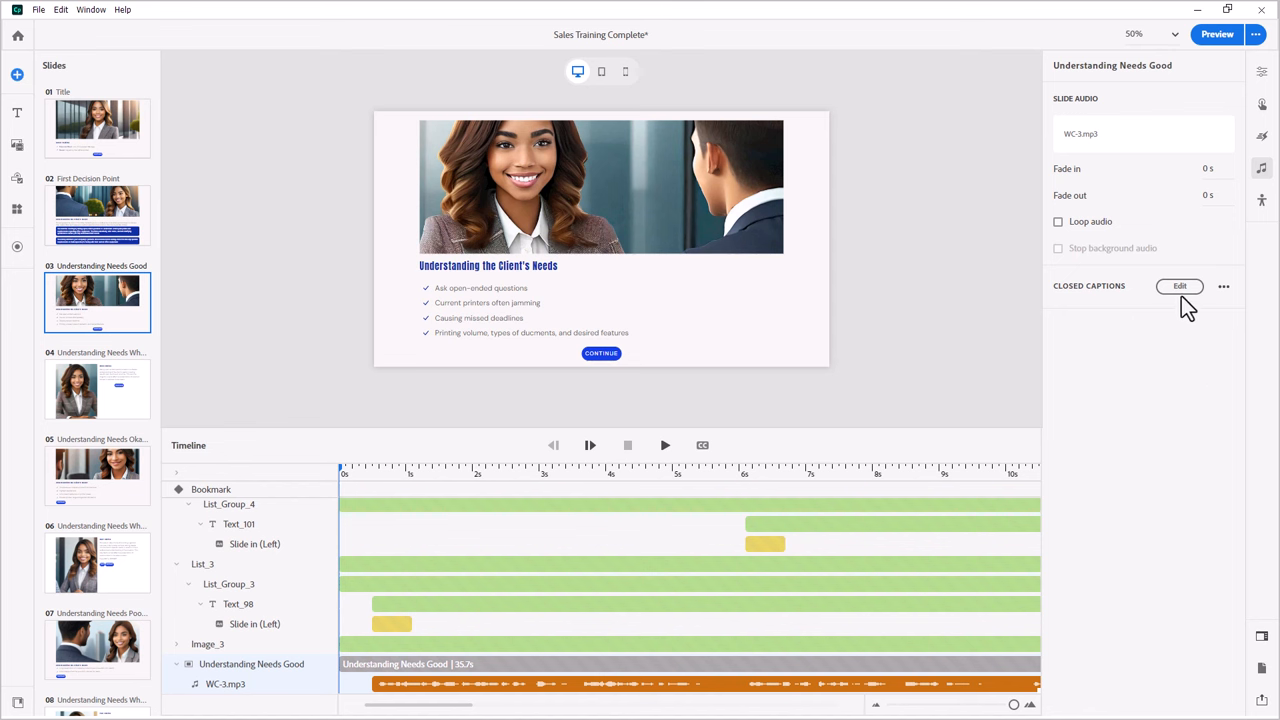
- Open the Closed Captions view for the Understanding Needs Good slide's narration
click(1180, 286)
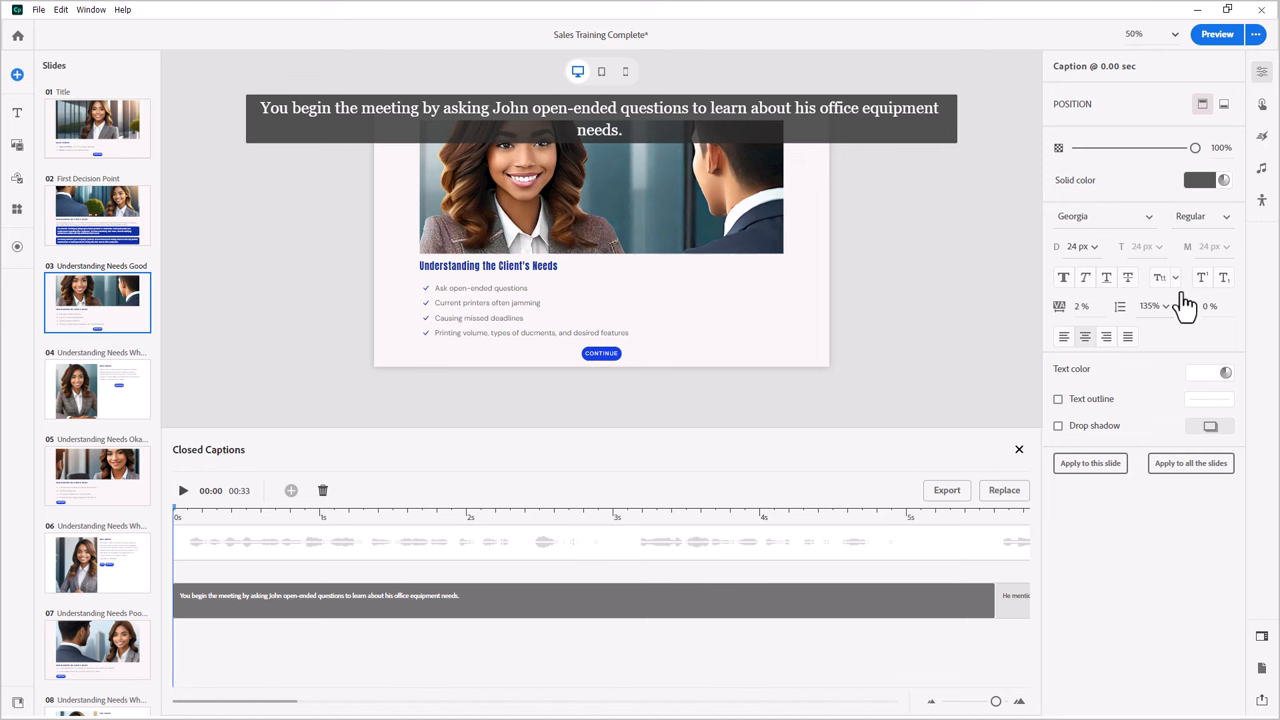
mouse_move(995, 337)
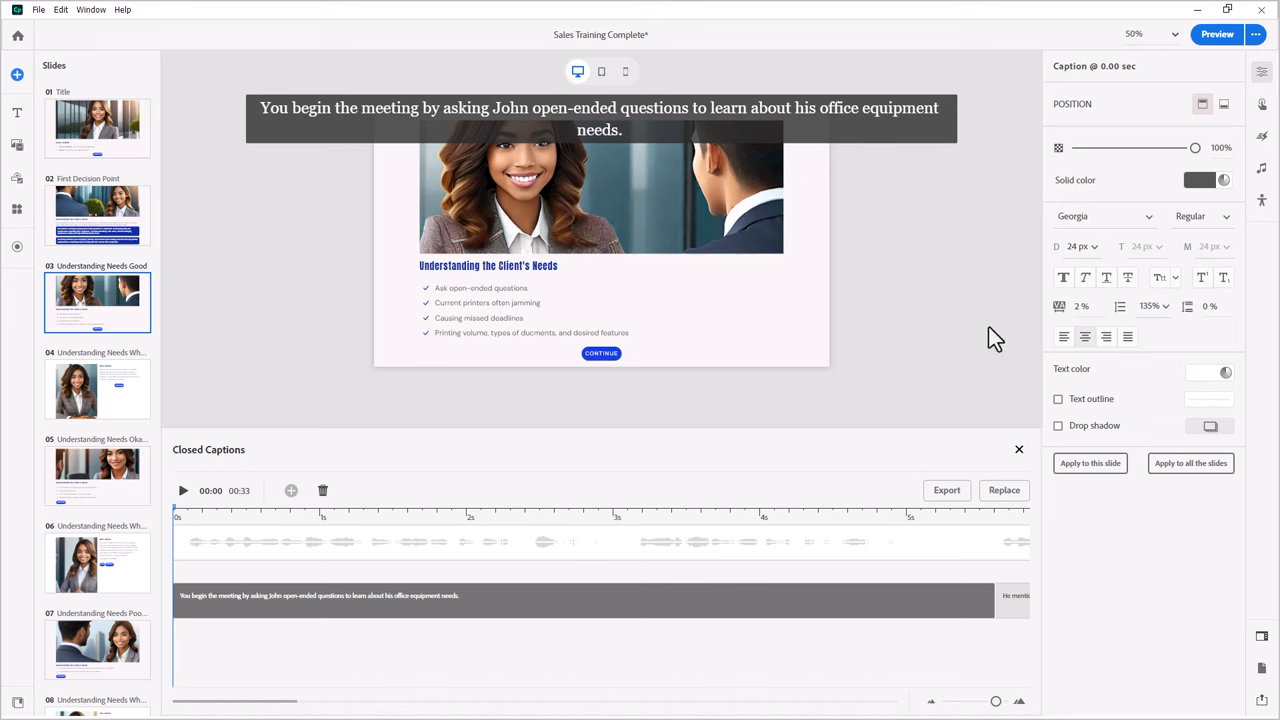
mouse_move(1005, 355)
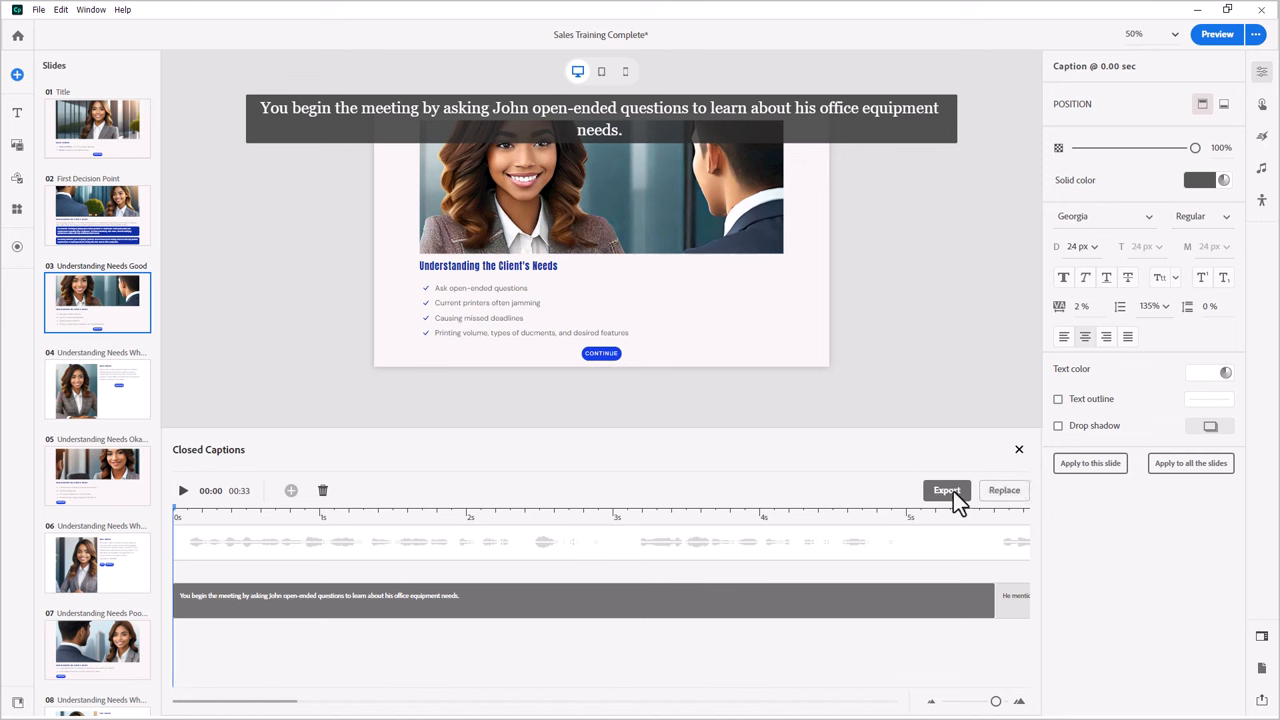
mouse_move(955, 503)
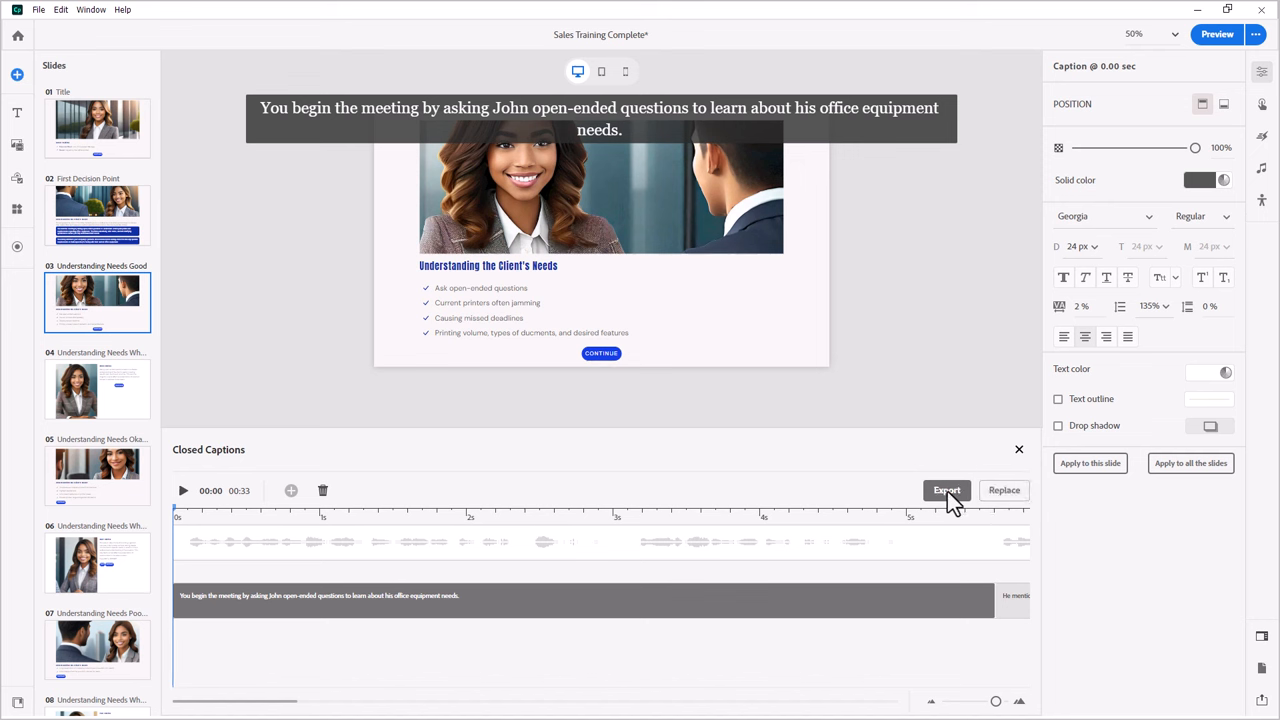
- Set up the WC-3 caption export with the Desktop as location and vtt format
click(946, 490)
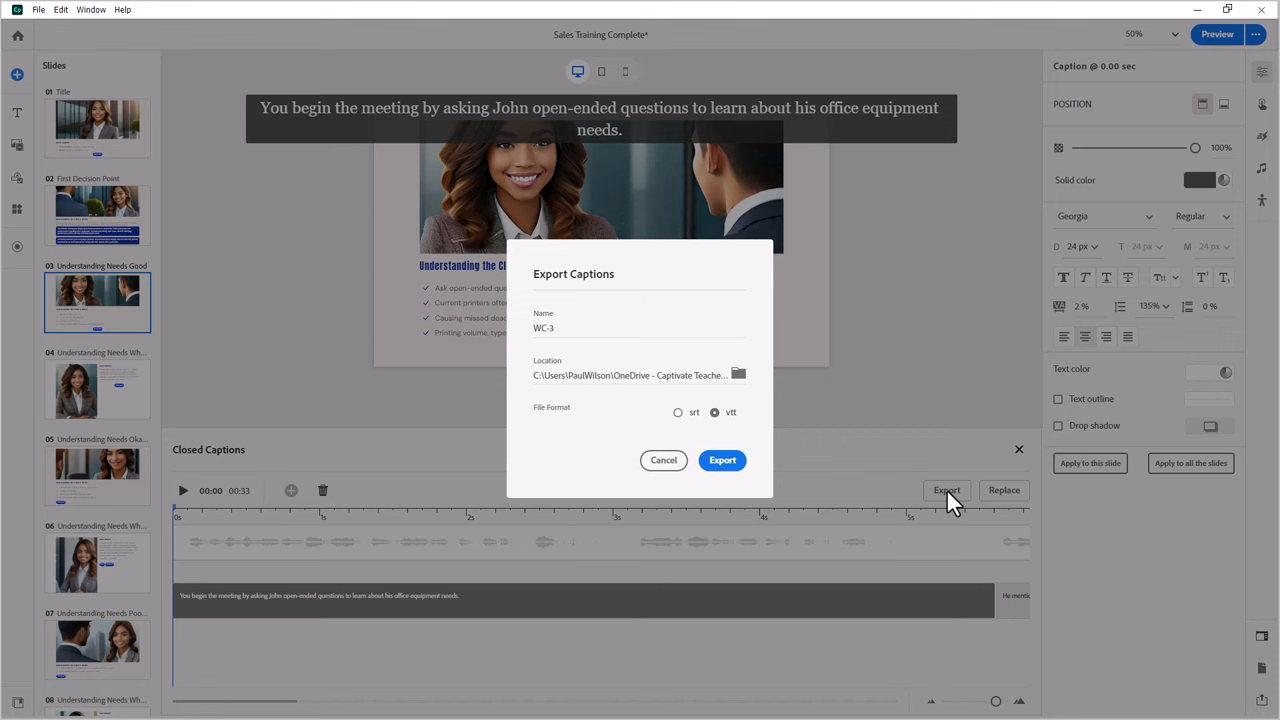
mouse_move(591, 335)
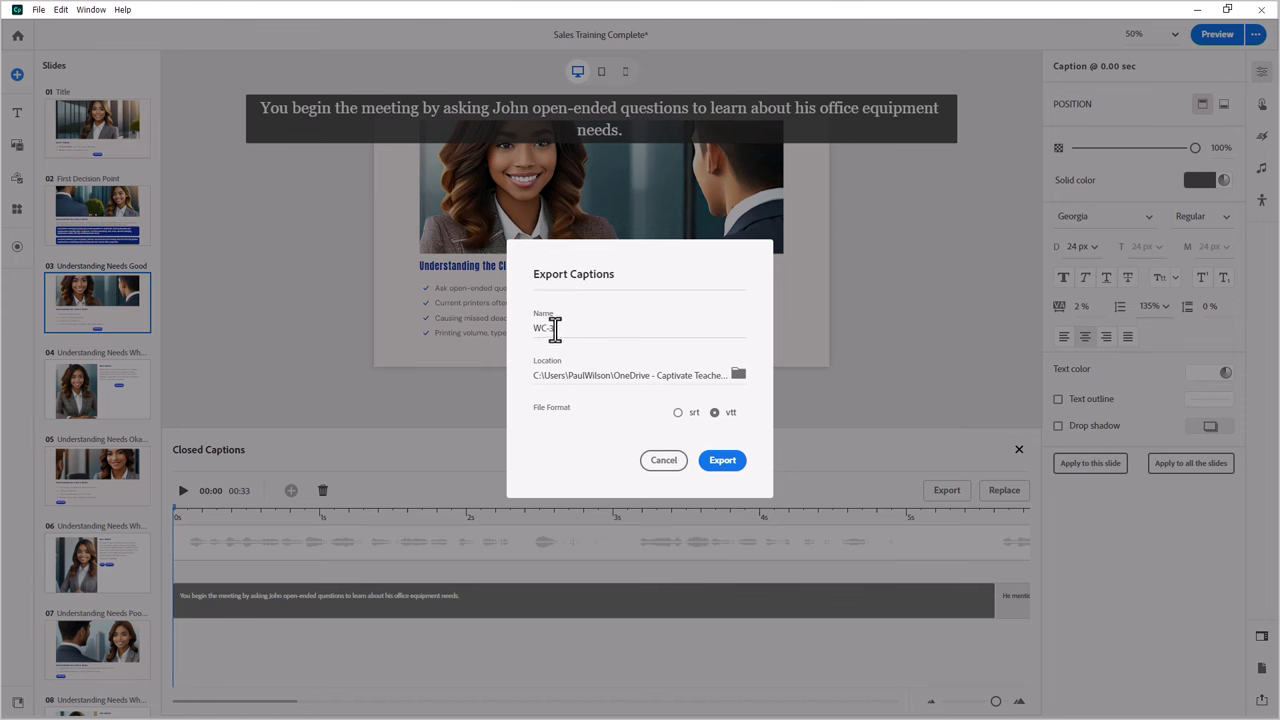
click(738, 374)
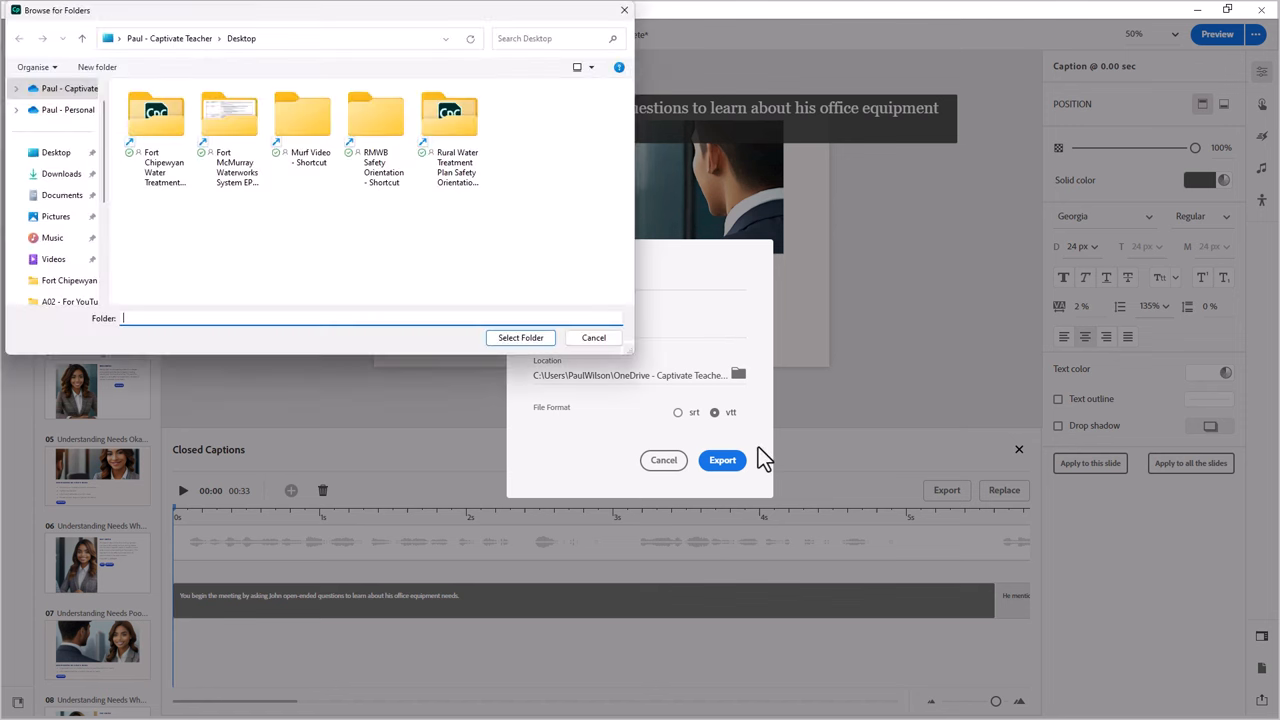
click(56, 152)
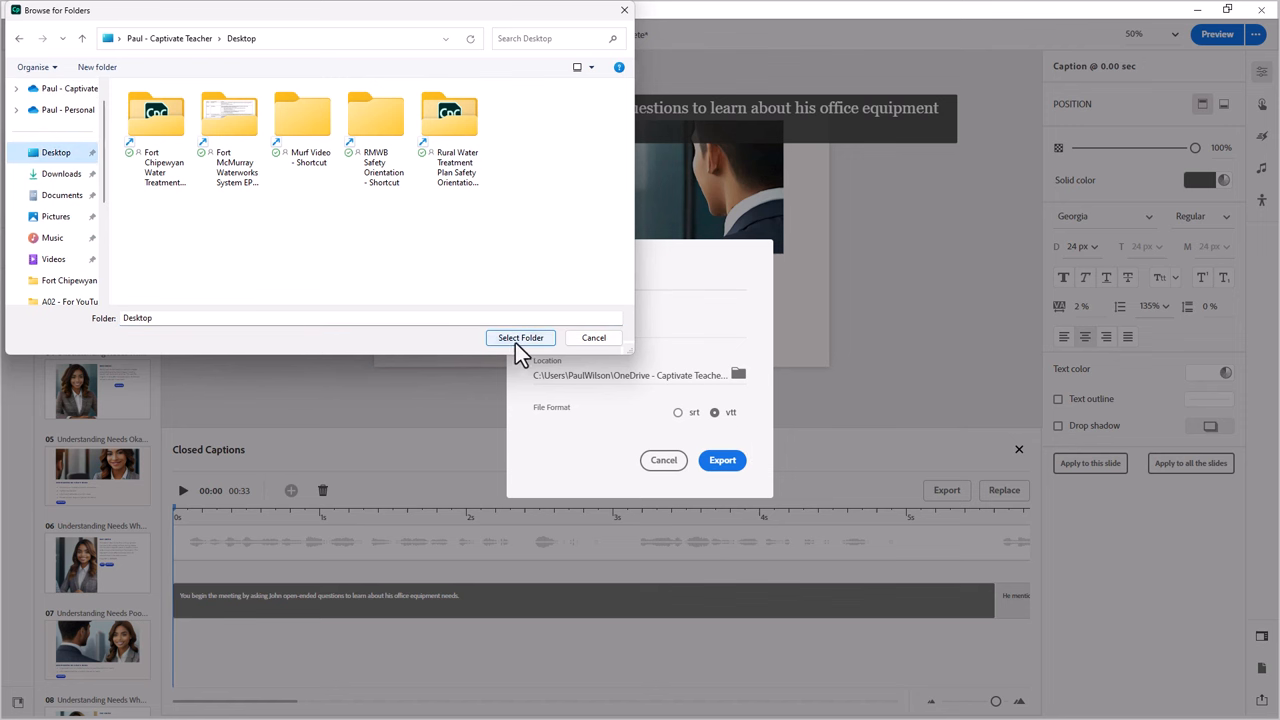
click(520, 337)
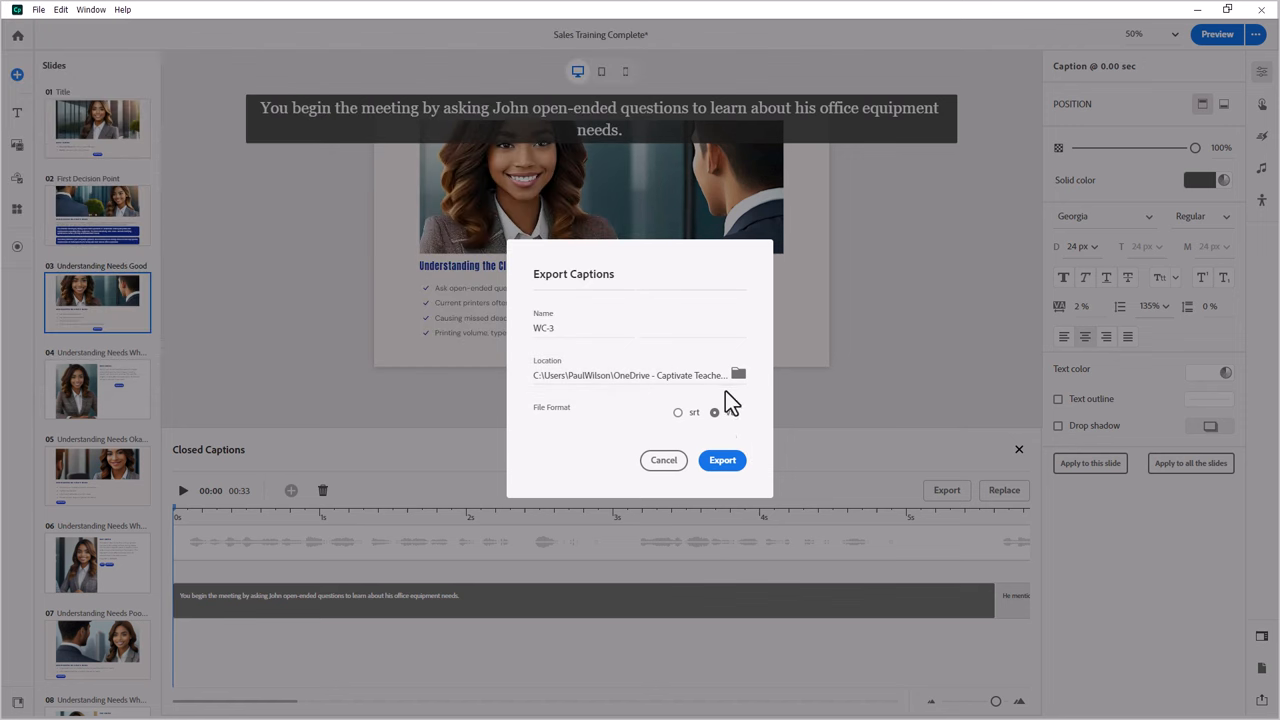
click(678, 412)
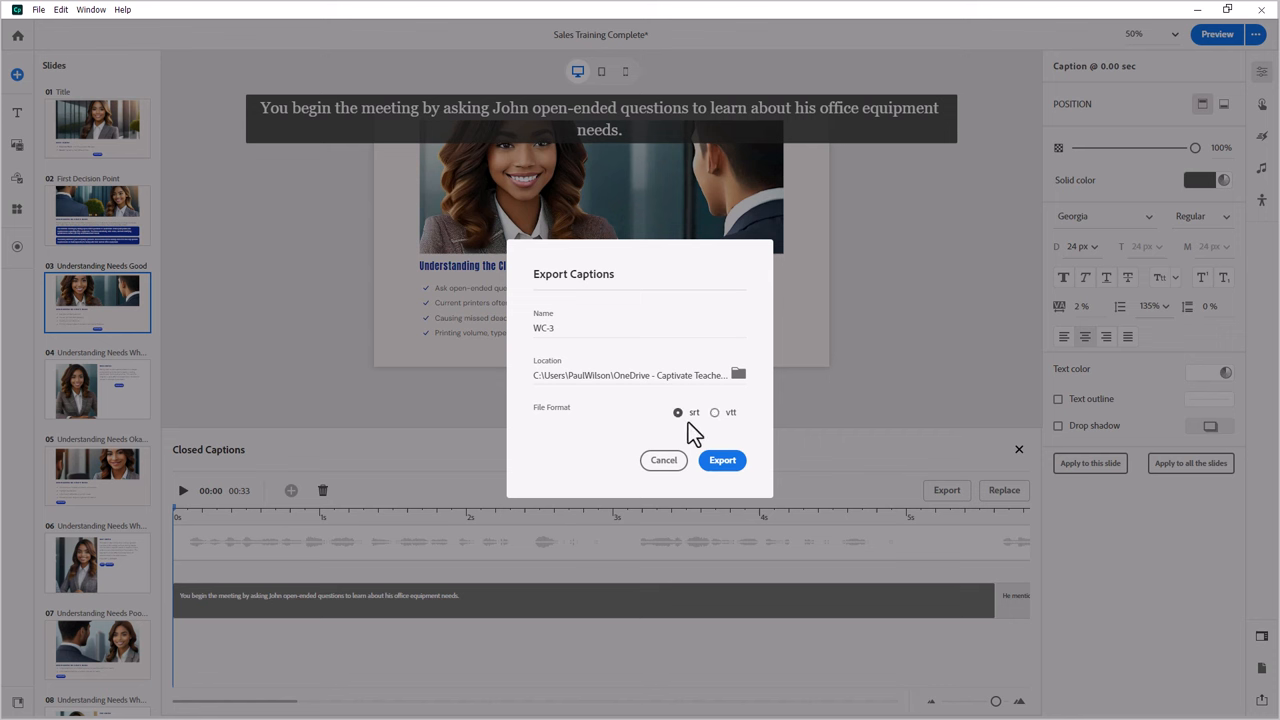
mouse_move(705, 438)
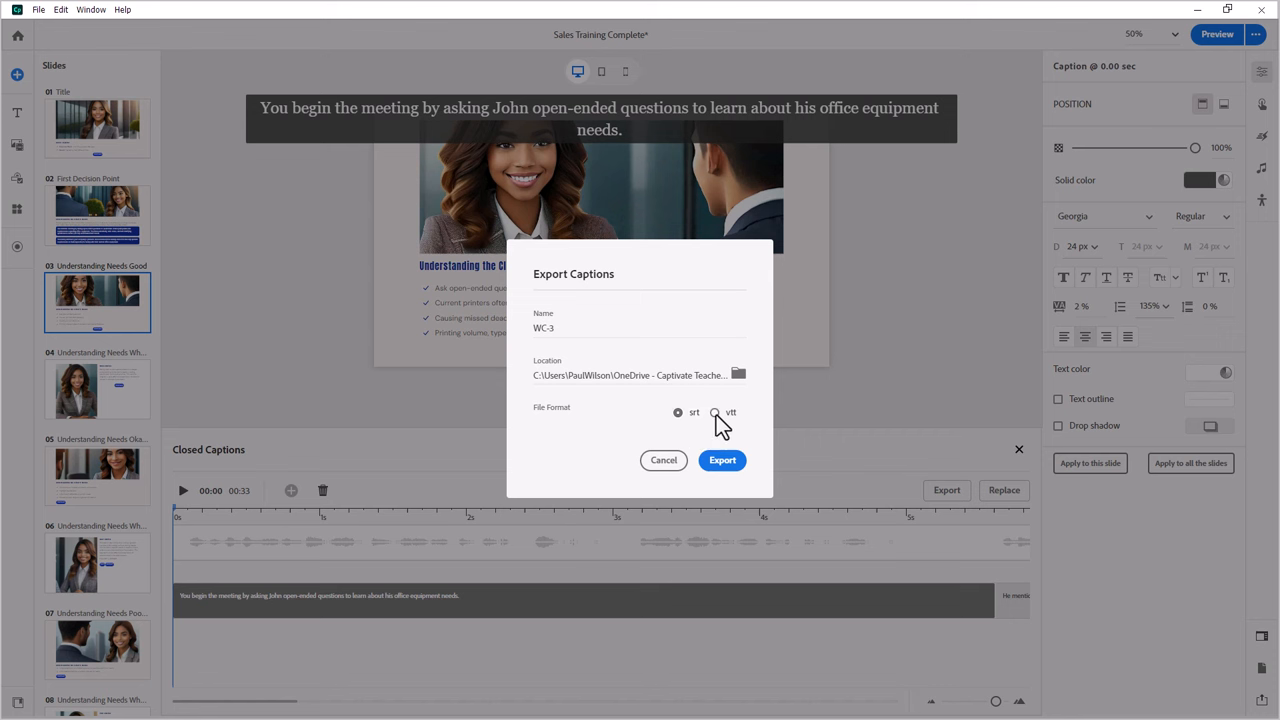
click(714, 412)
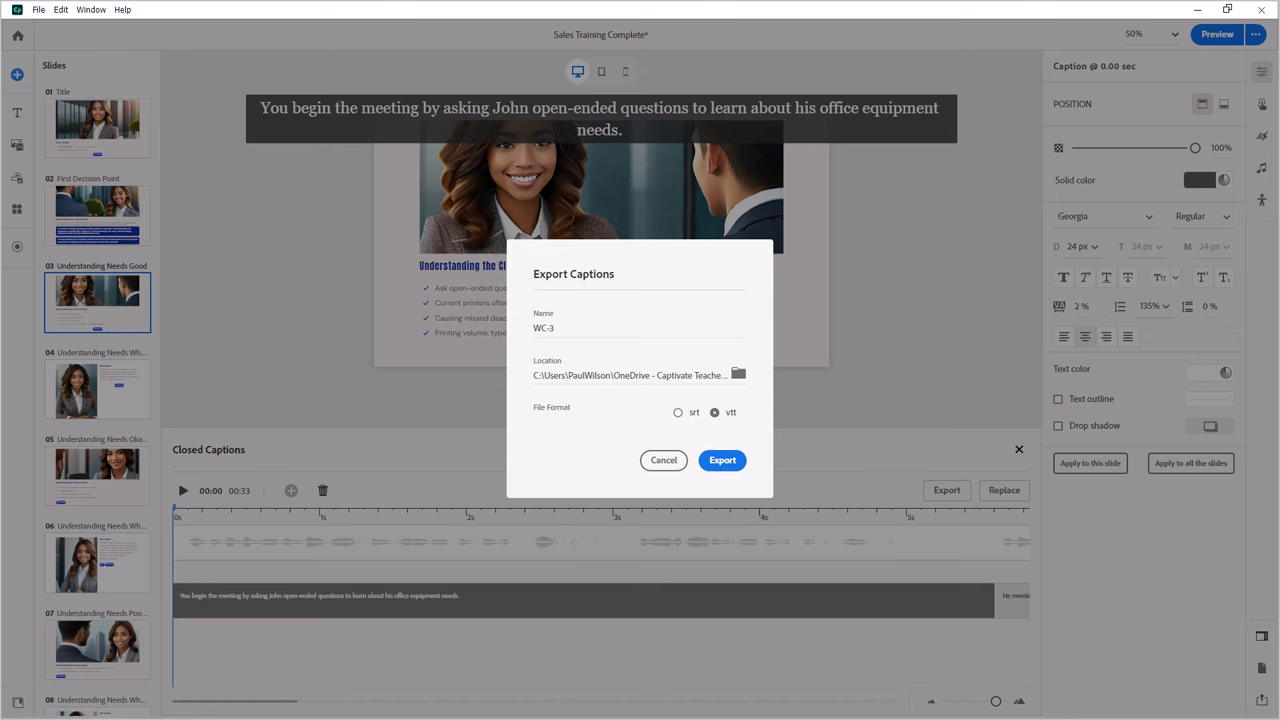
mouse_move(1088, 293)
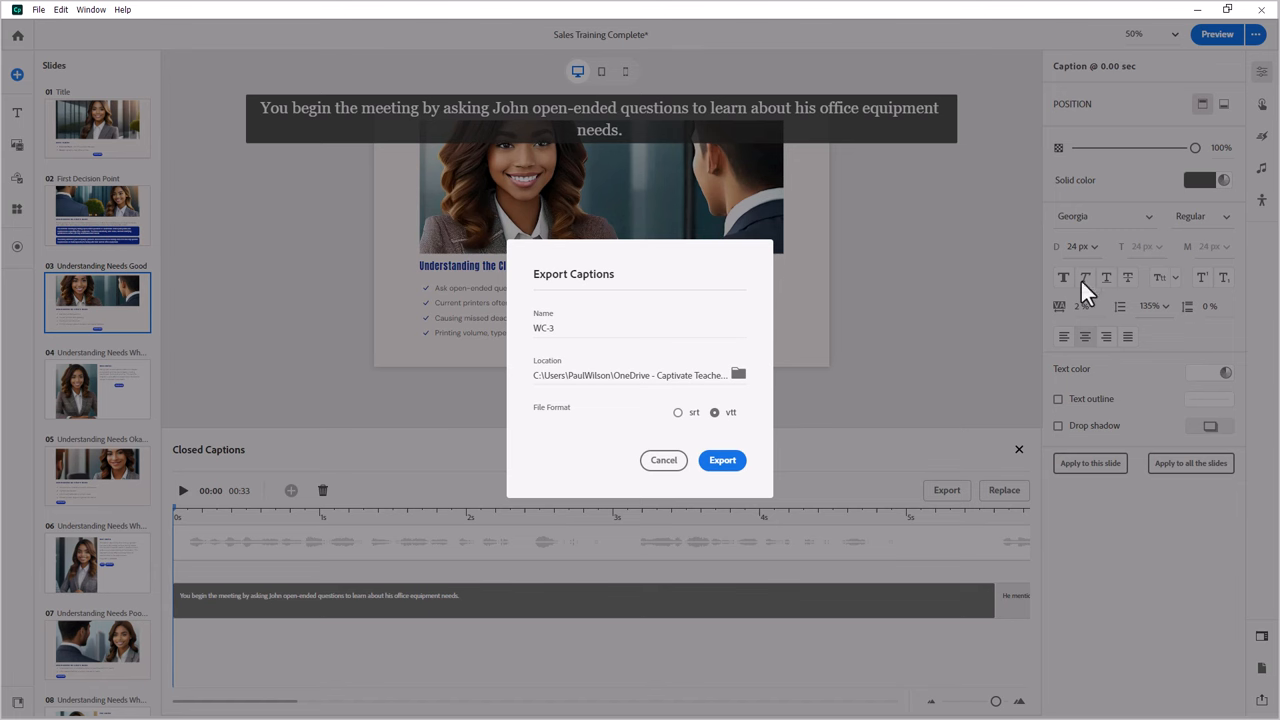
- Export WC-3.vtt to the Desktop, replacing the existing file
click(722, 460)
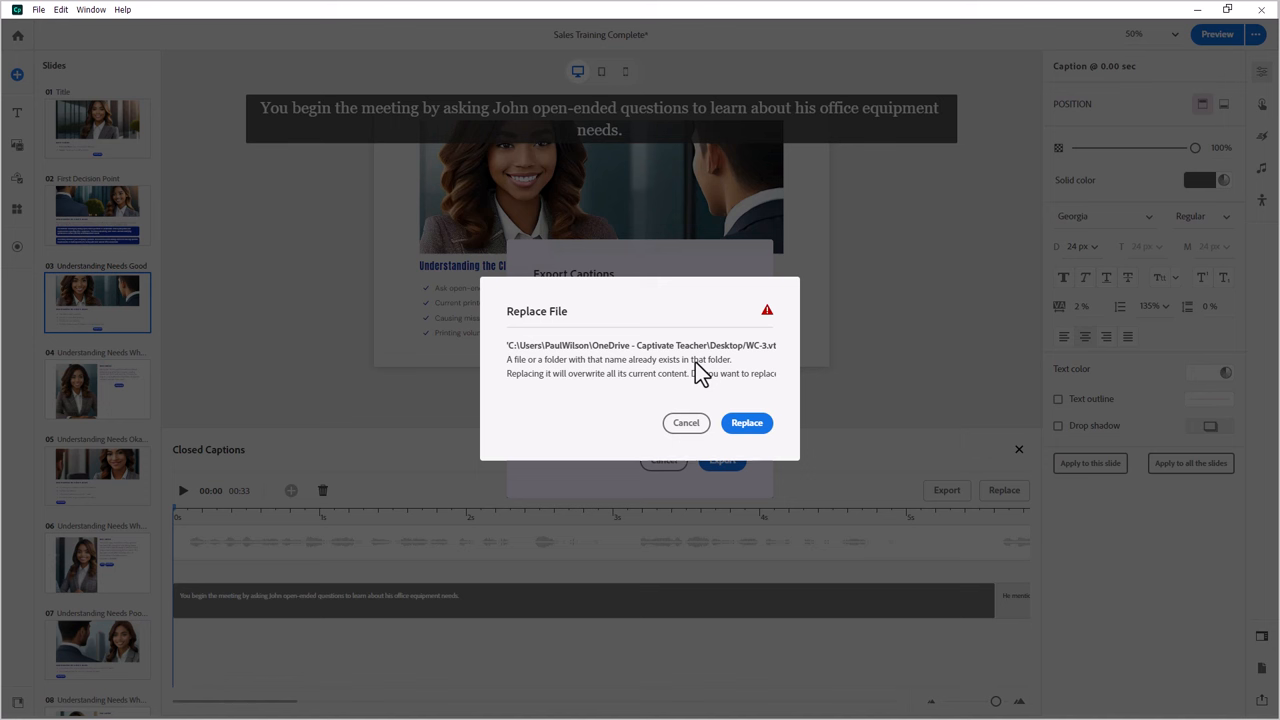
mouse_move(733, 388)
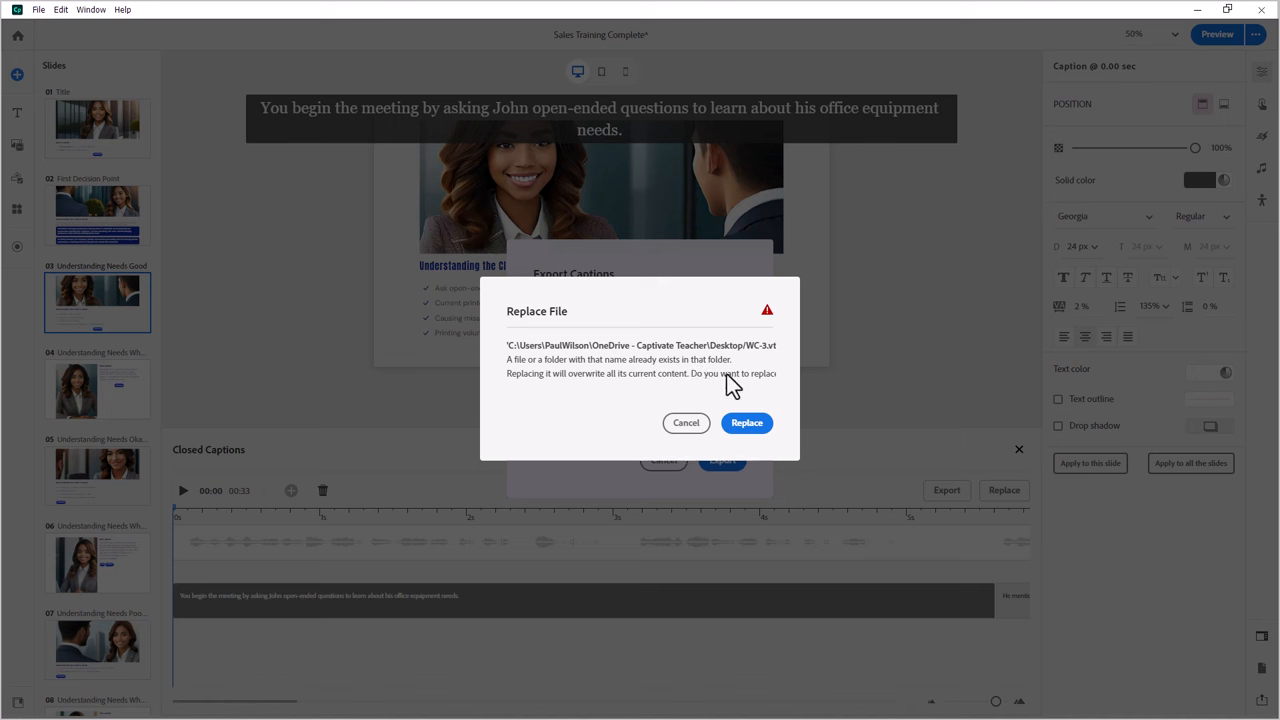
mouse_move(723, 382)
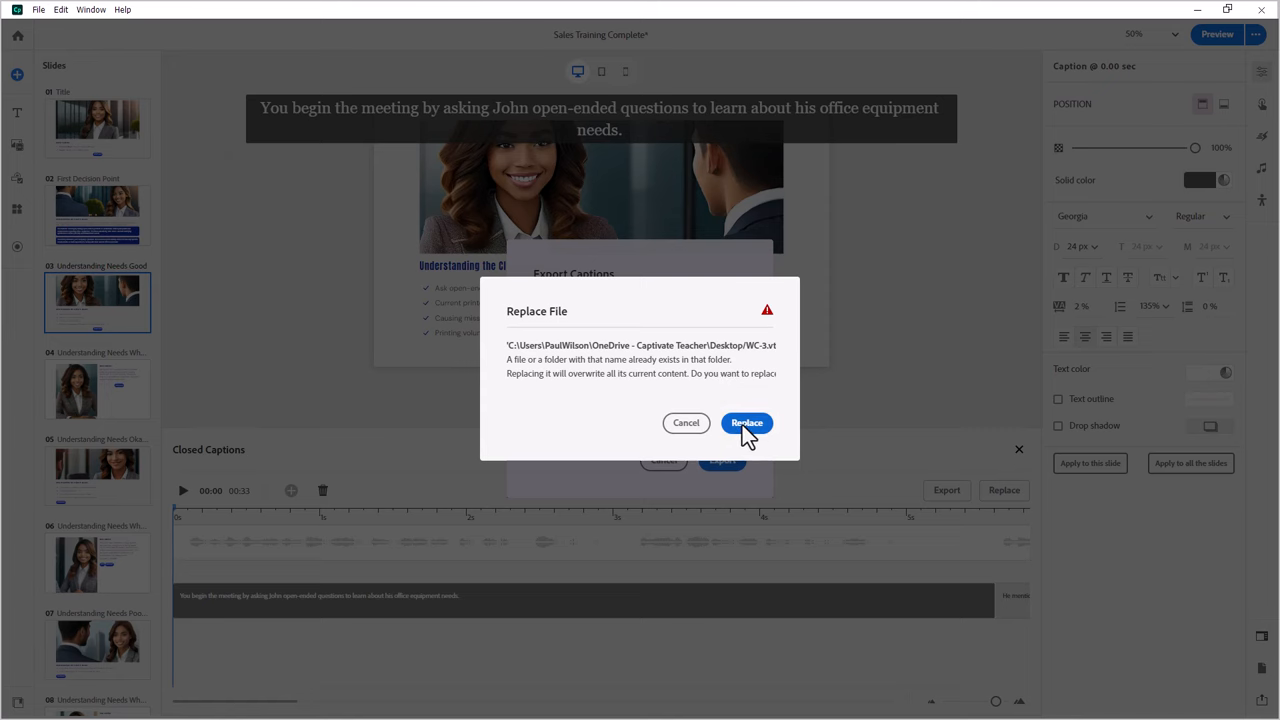
click(746, 422)
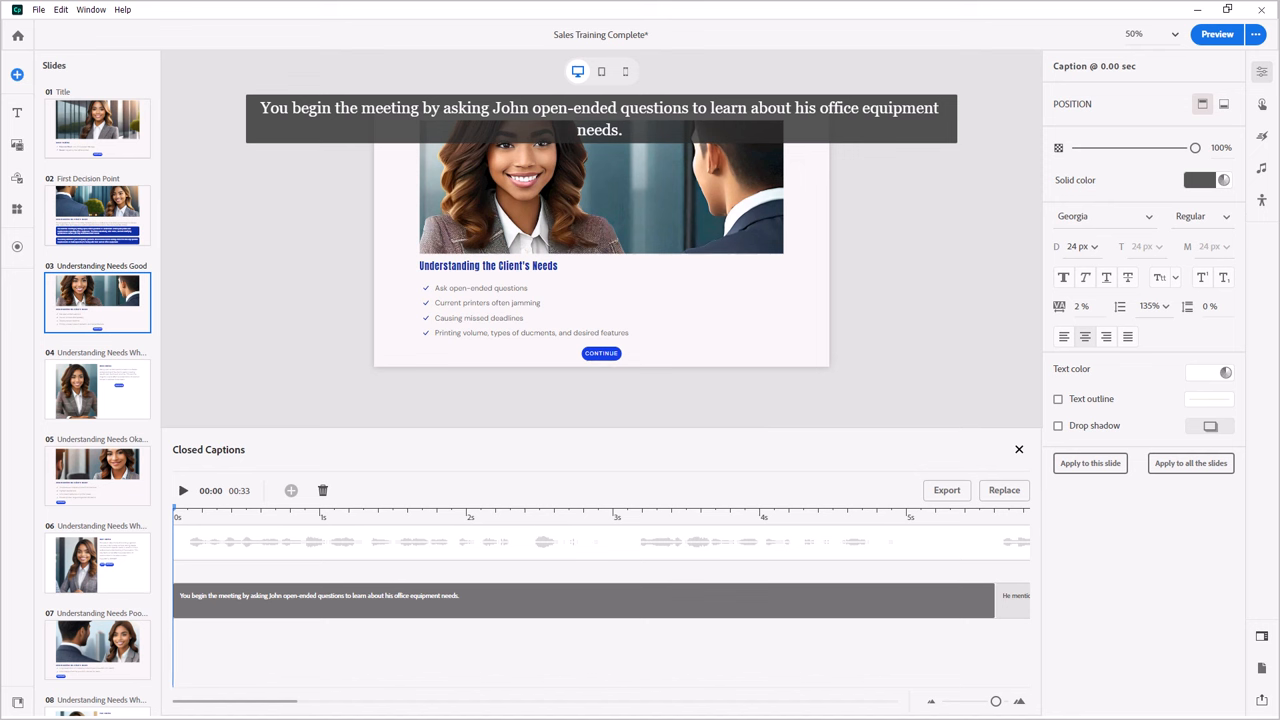
mouse_move(967, 145)
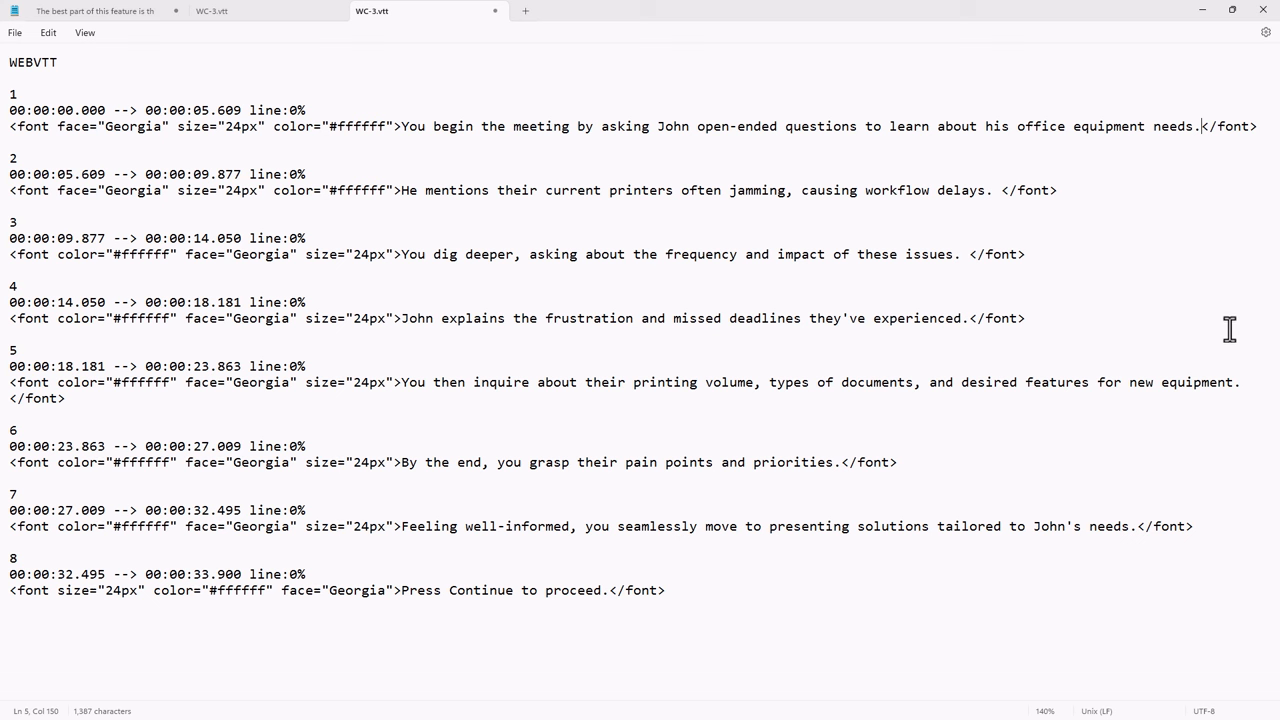
mouse_move(13, 128)
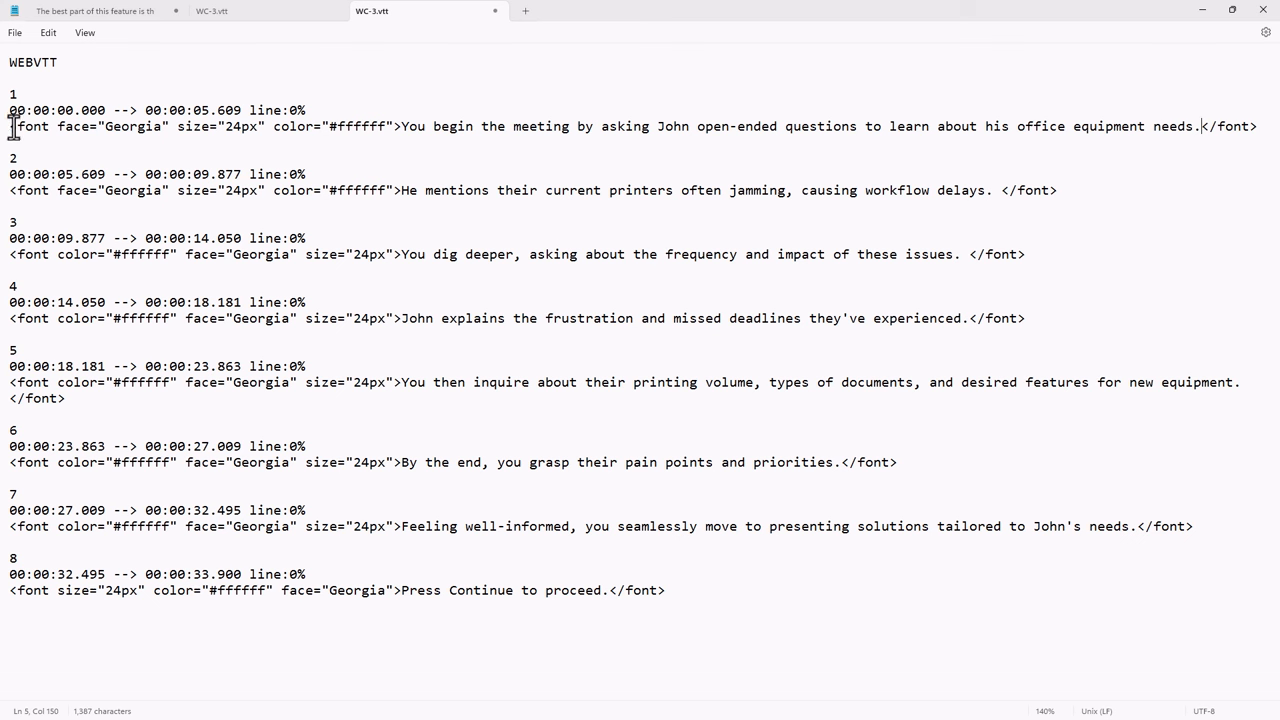
- Highlight the font tag and Georgia, then remove stray spaces before </font> in captions 2–3
drag(9, 126, 172, 126)
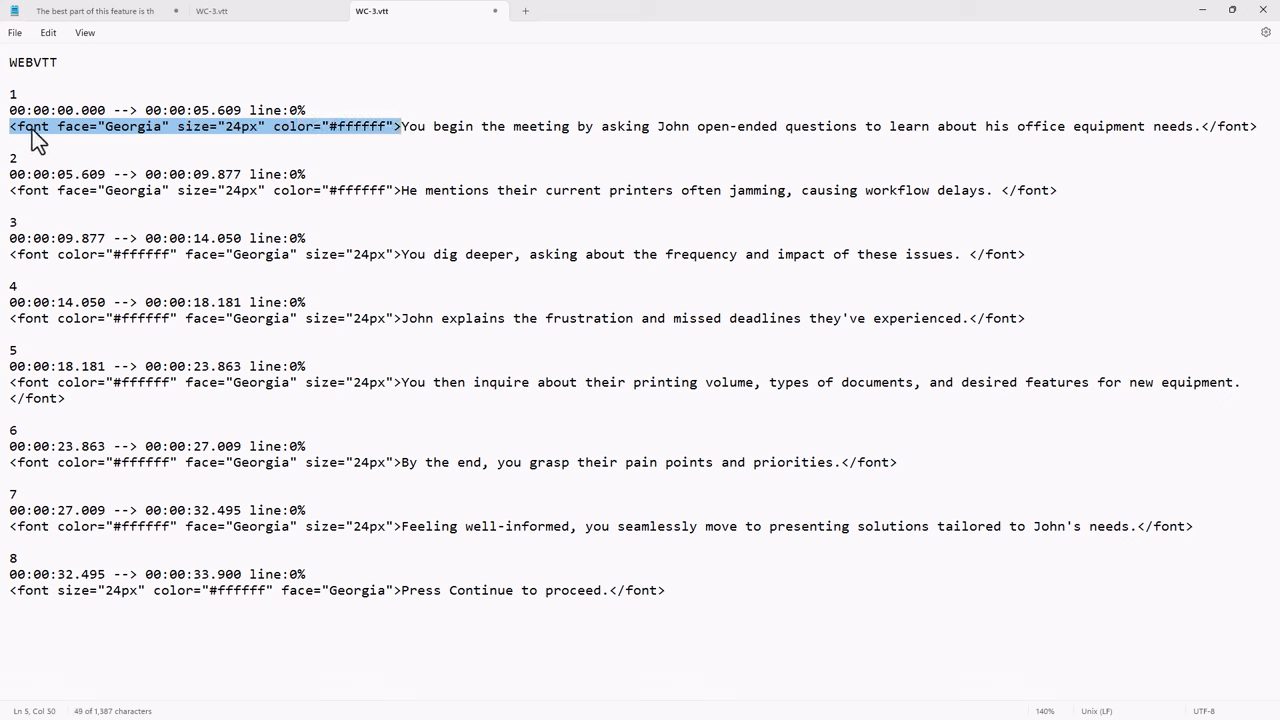
mouse_move(125, 135)
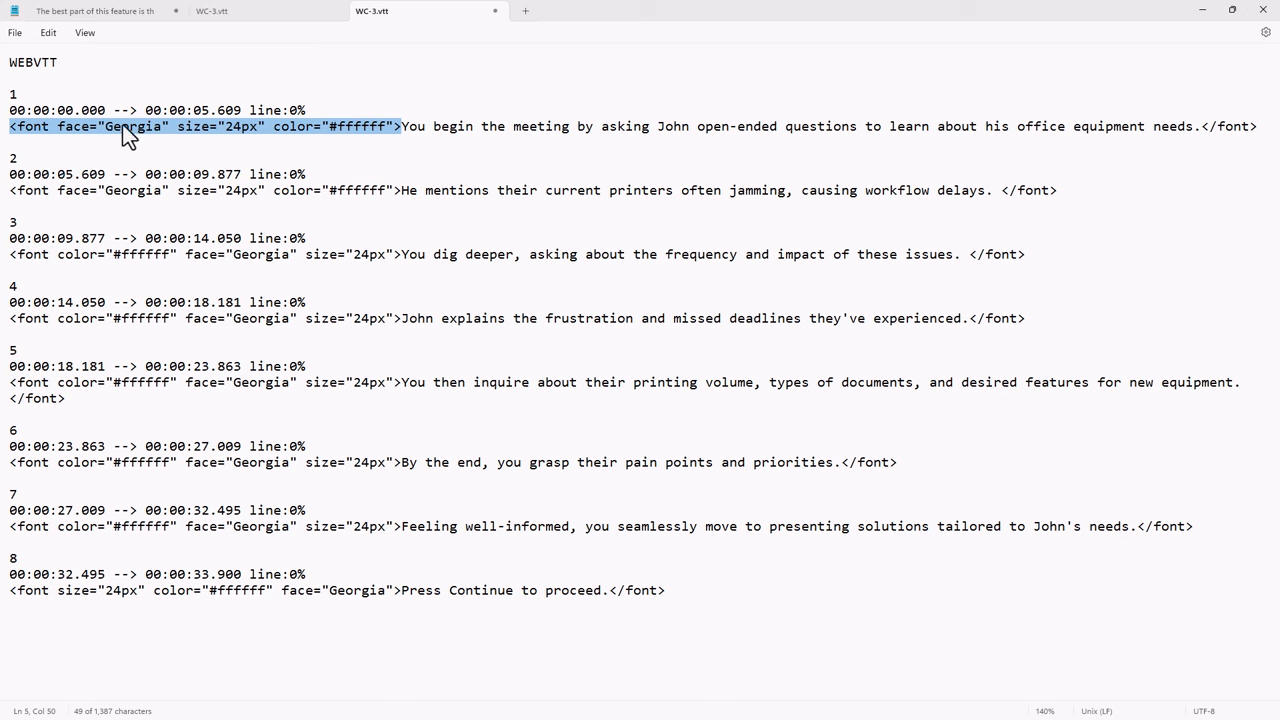
mouse_move(165, 138)
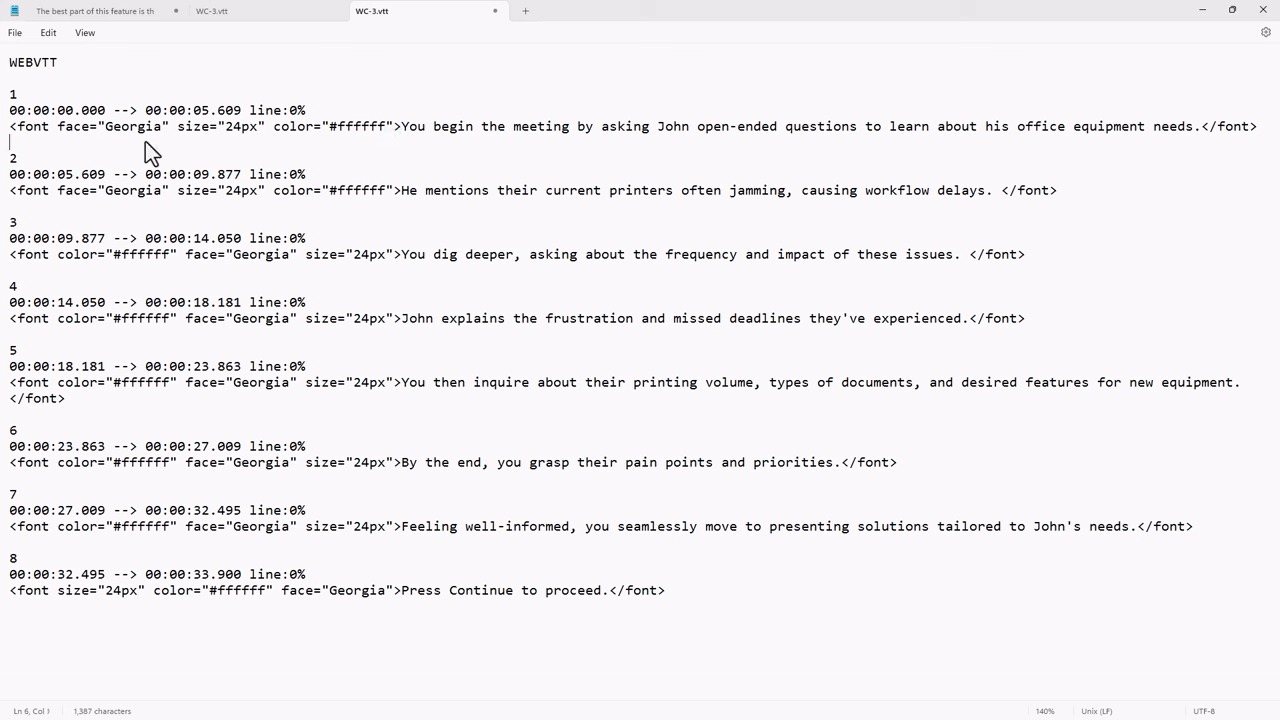
double_click(132, 126)
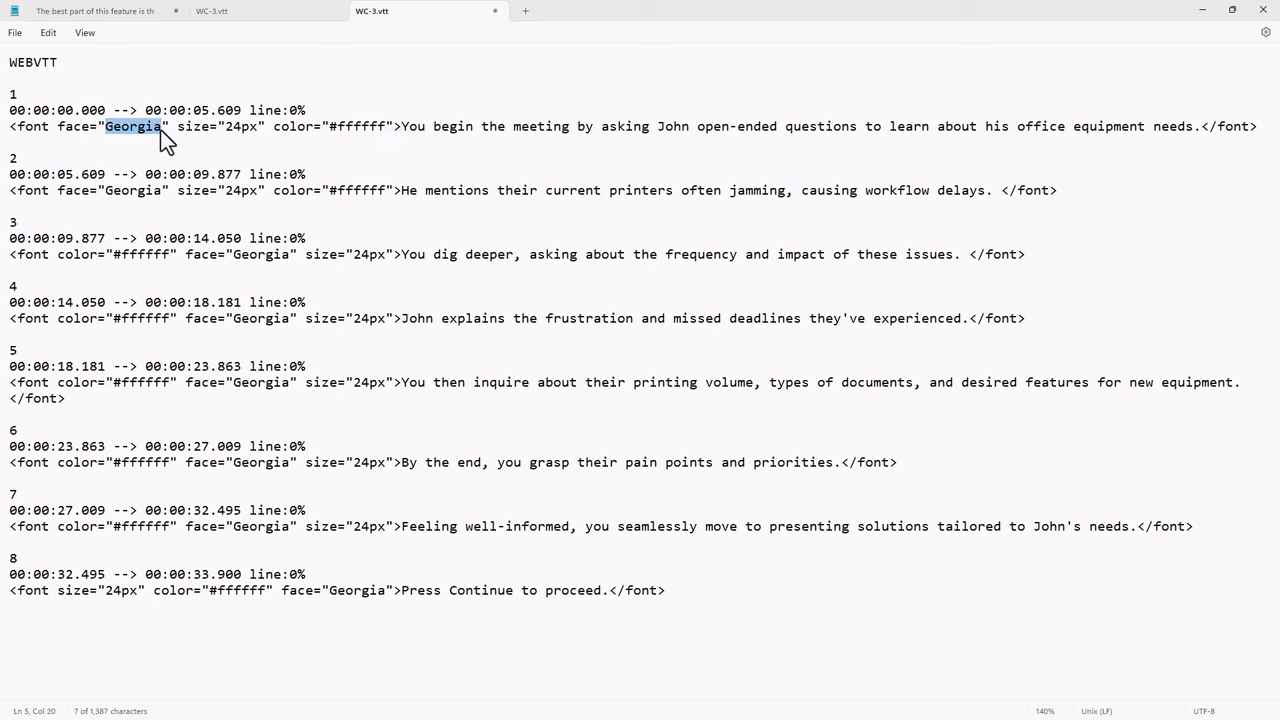
mouse_move(224, 158)
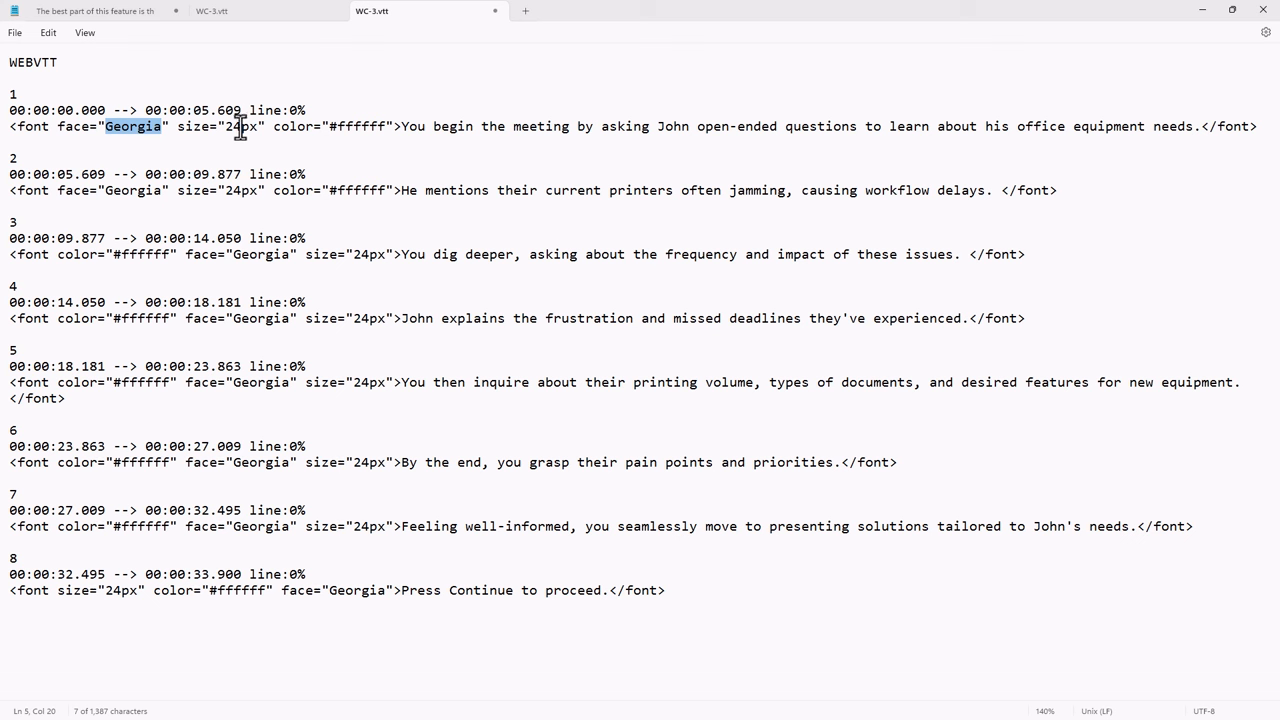
mouse_move(262, 140)
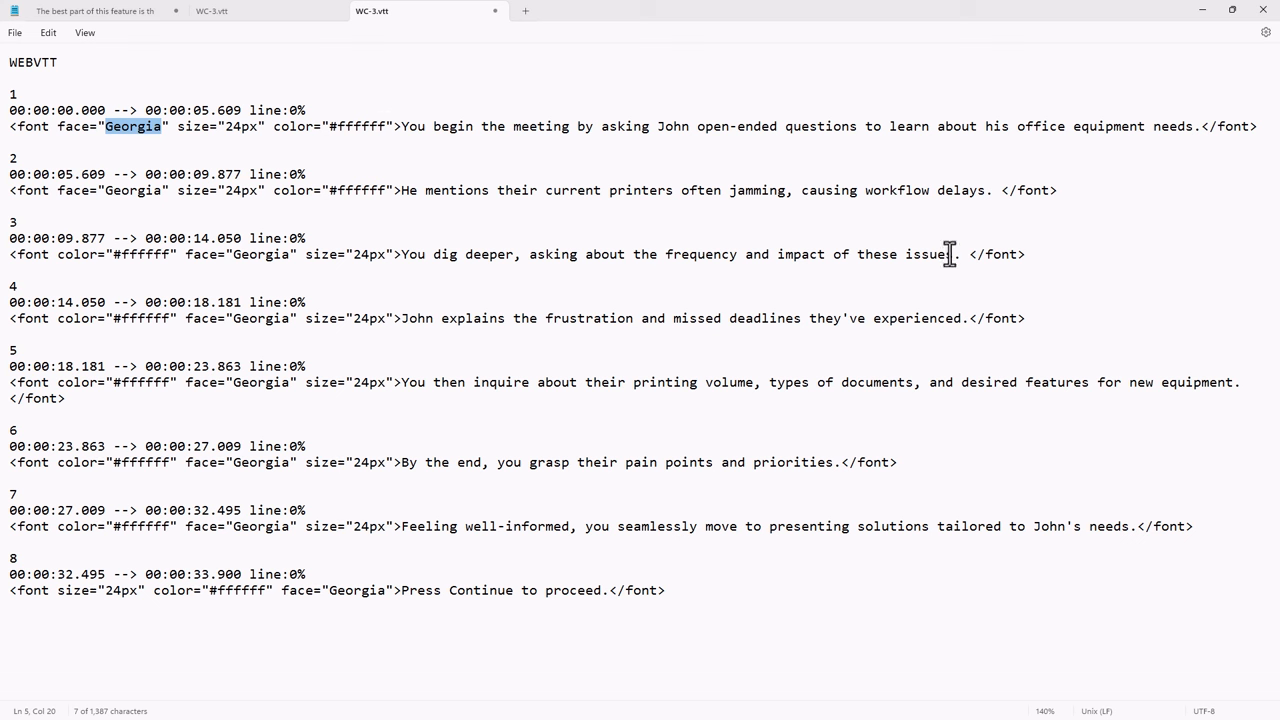
mouse_move(1137, 202)
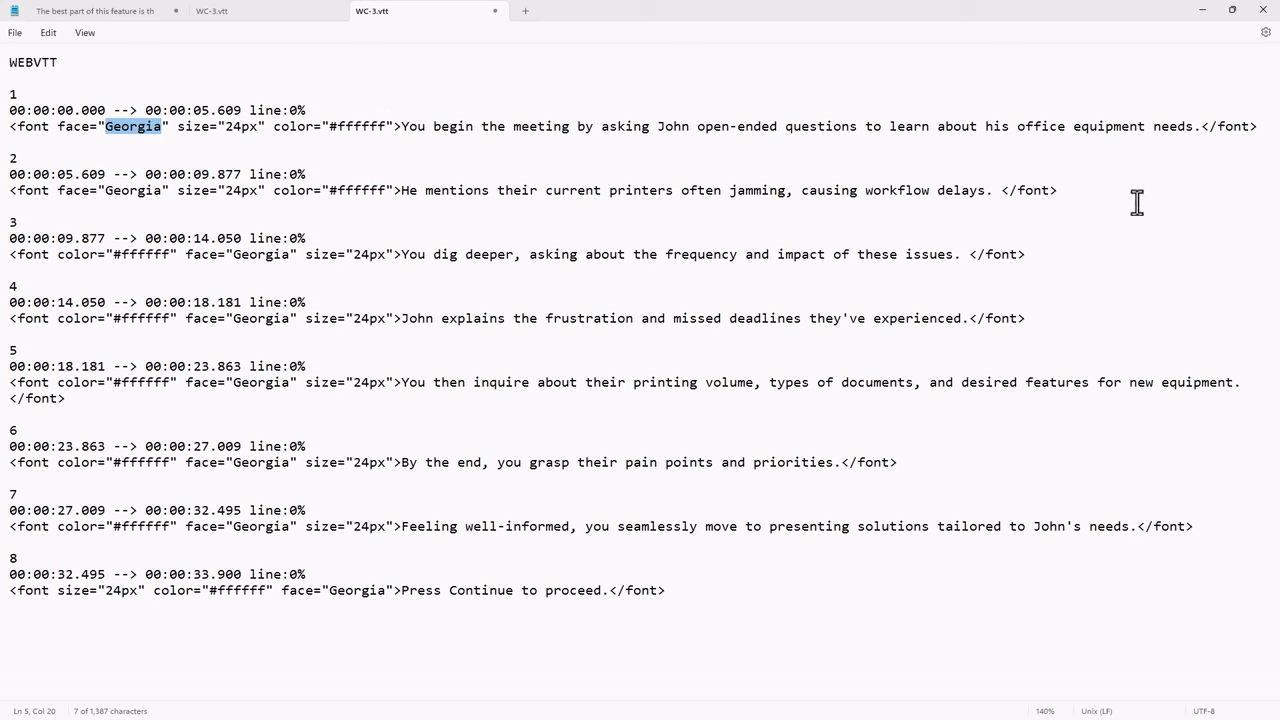
click(1000, 254)
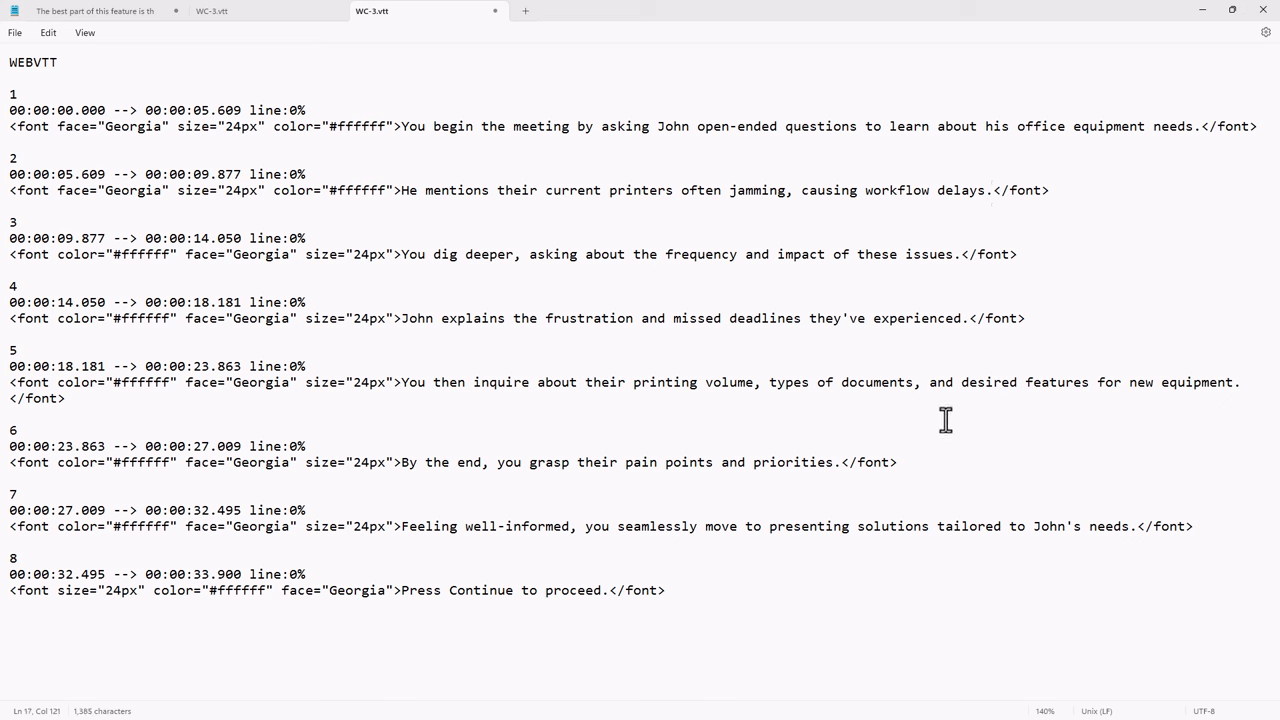
mouse_move(925, 446)
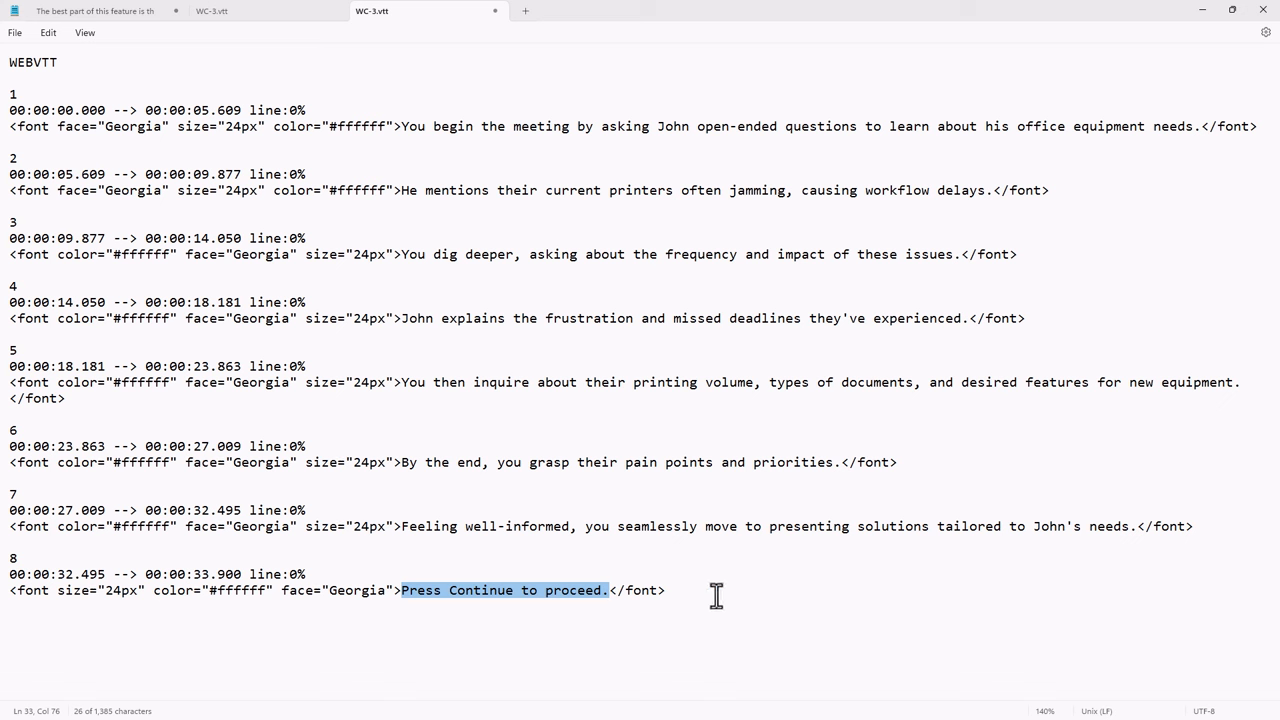
- Change 'Continue' to lowercase in the last caption and save WC-3.vtt
click(449, 590)
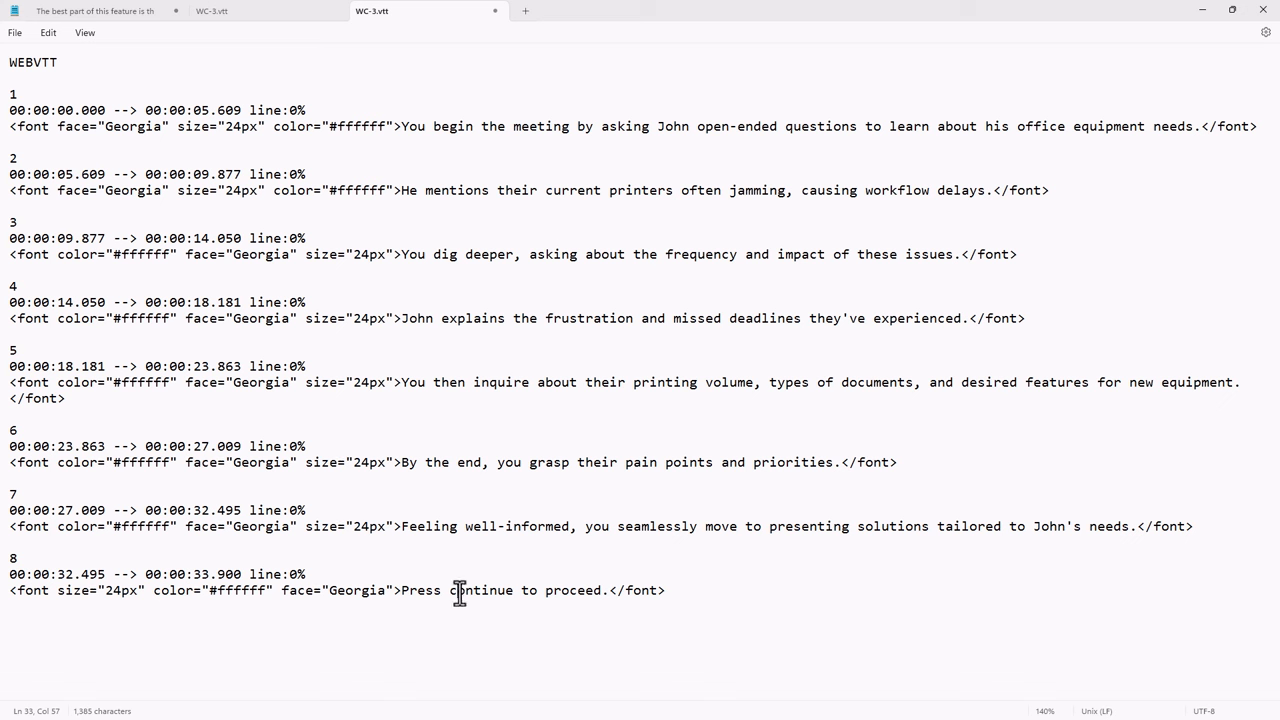
mouse_move(458, 590)
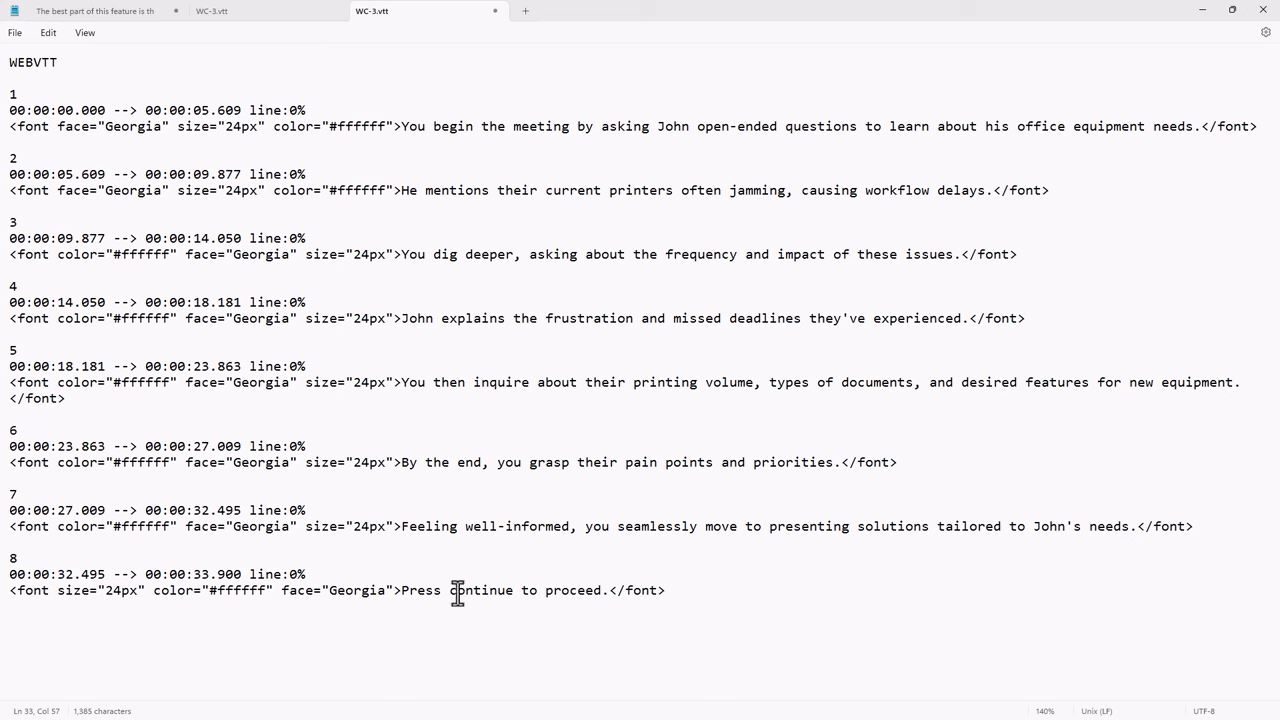
mouse_move(733, 262)
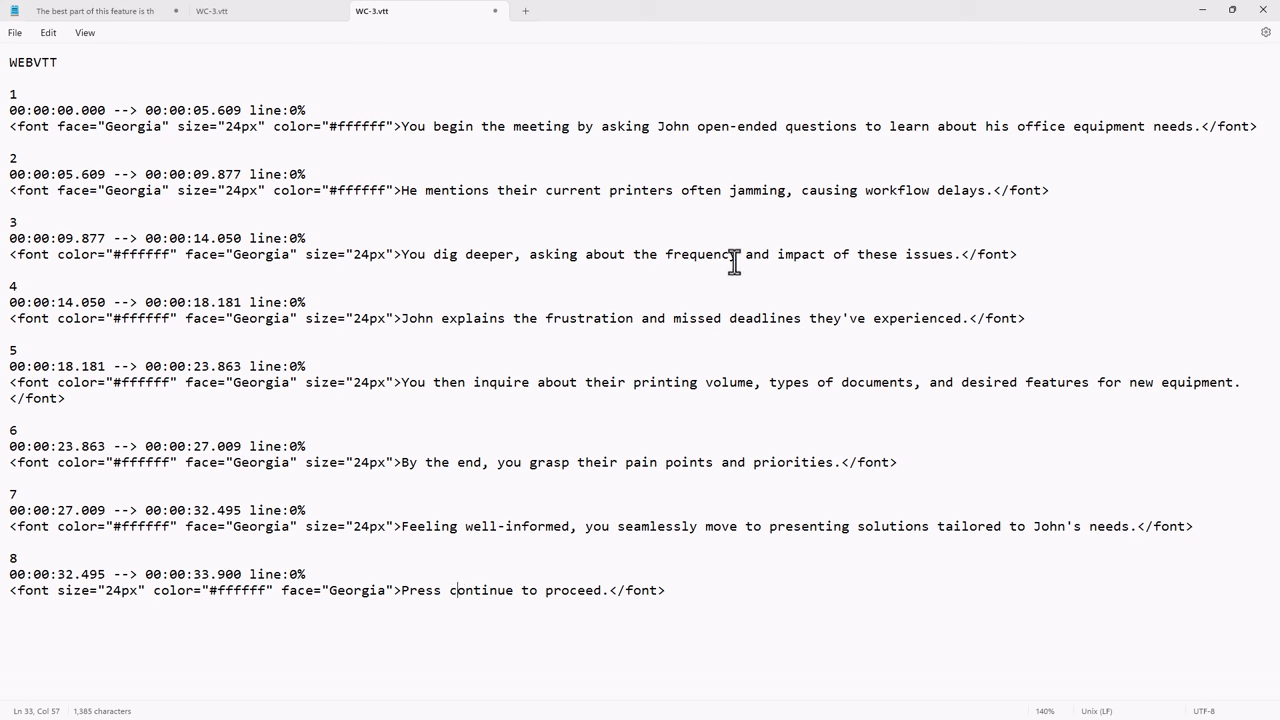
click(15, 32)
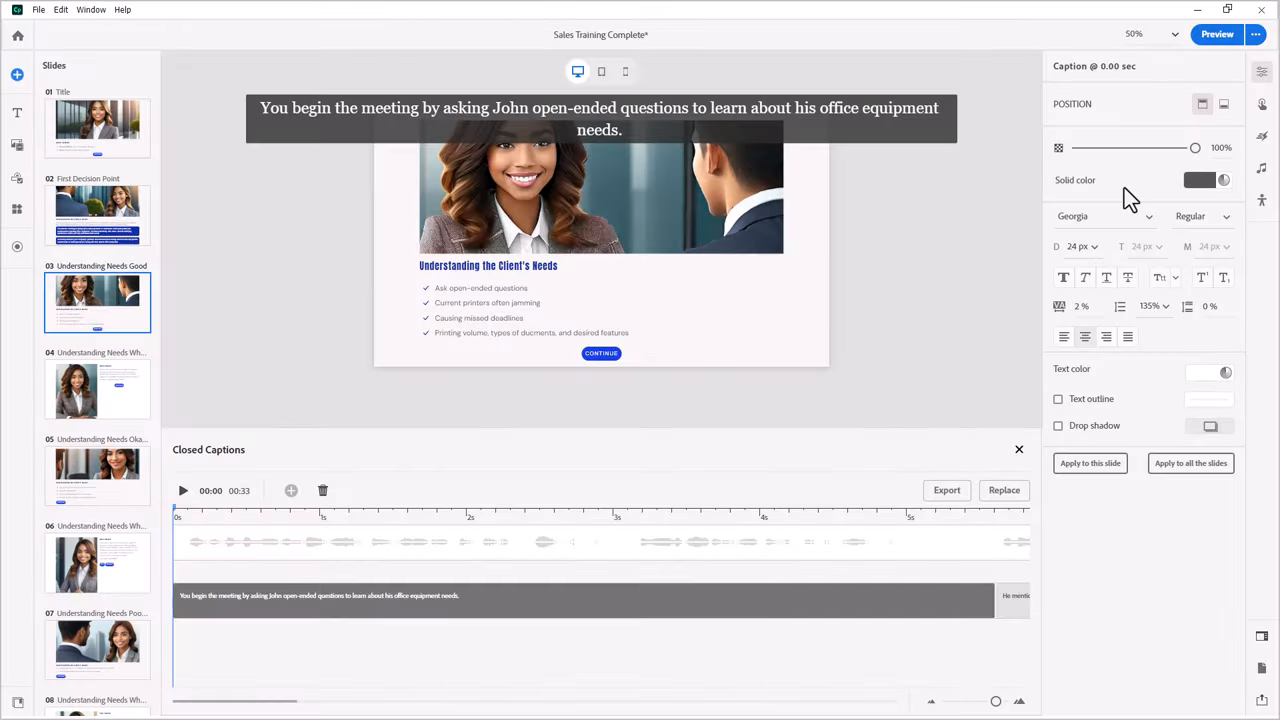
mouse_move(1004, 490)
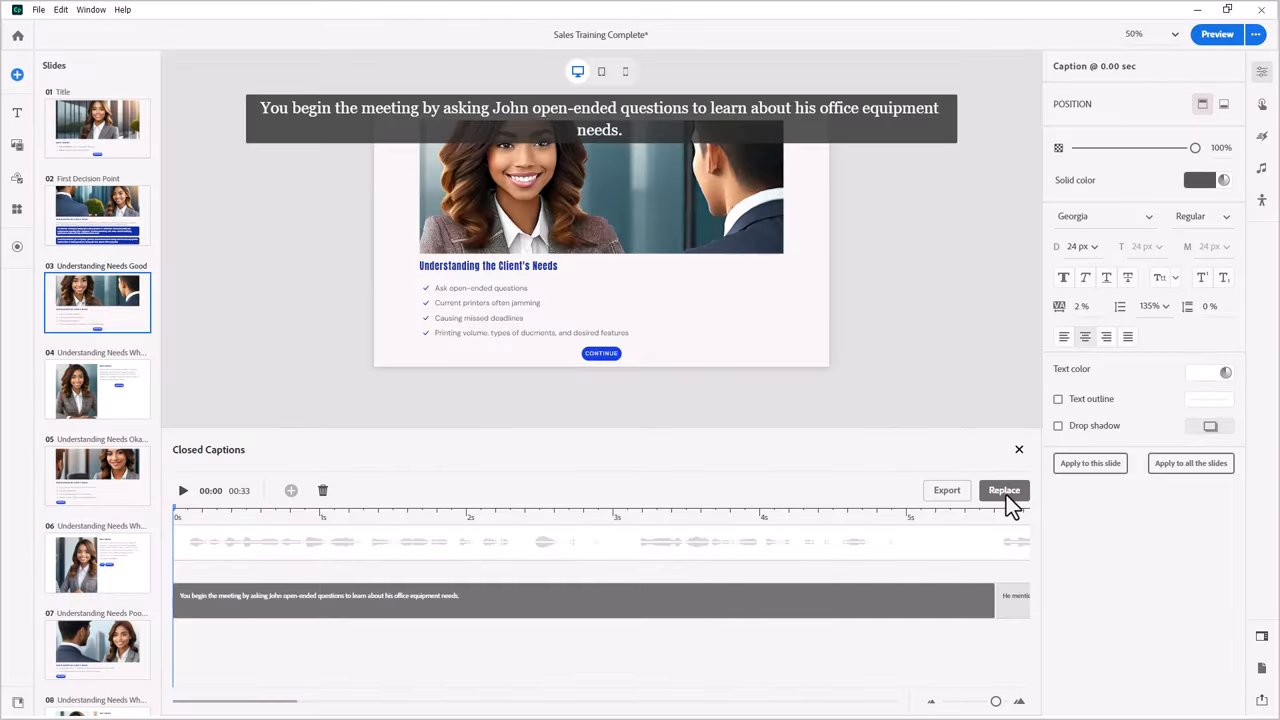
- Confirm replacing slide 03's existing captions to bring up the subtitle file picker
click(1004, 490)
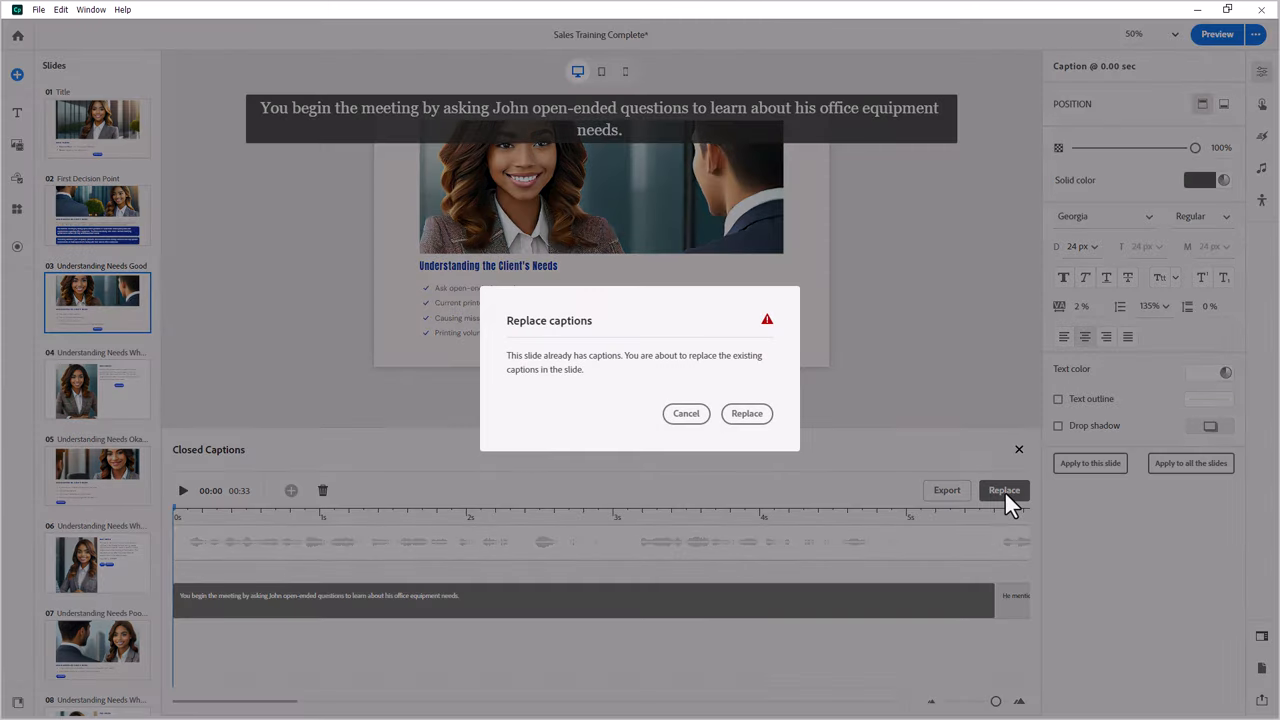
mouse_move(765, 387)
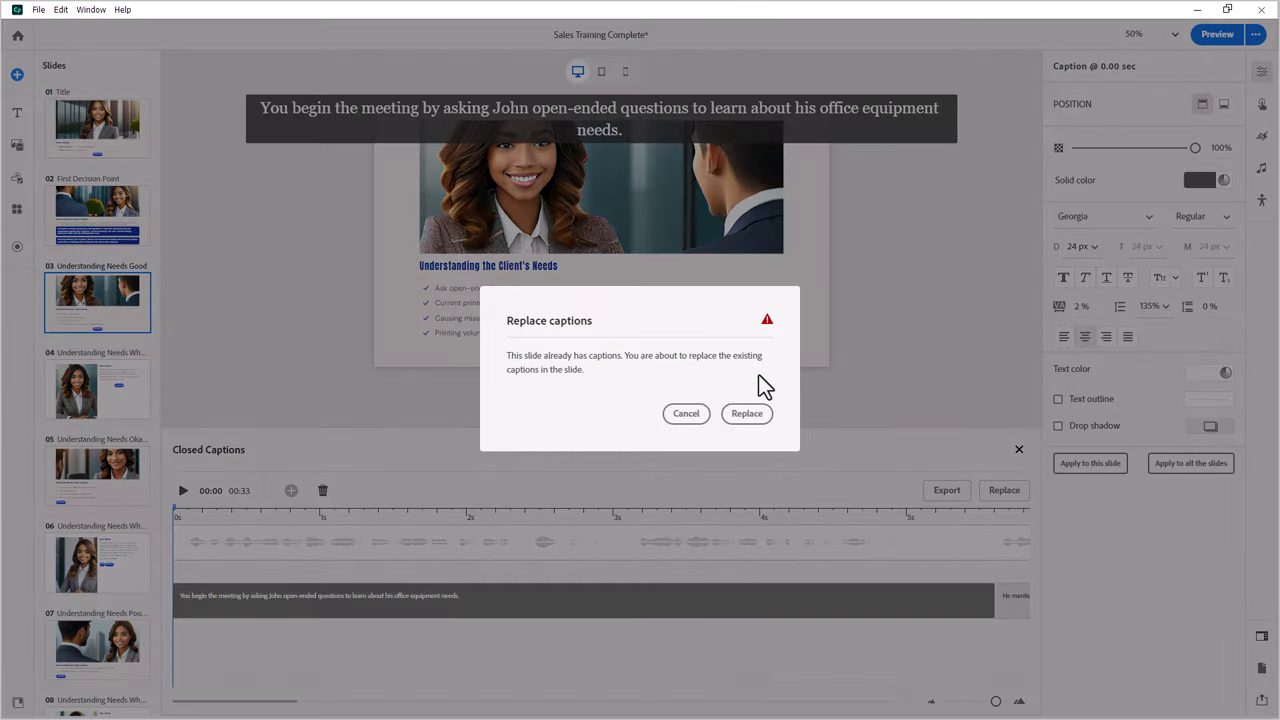
mouse_move(650, 372)
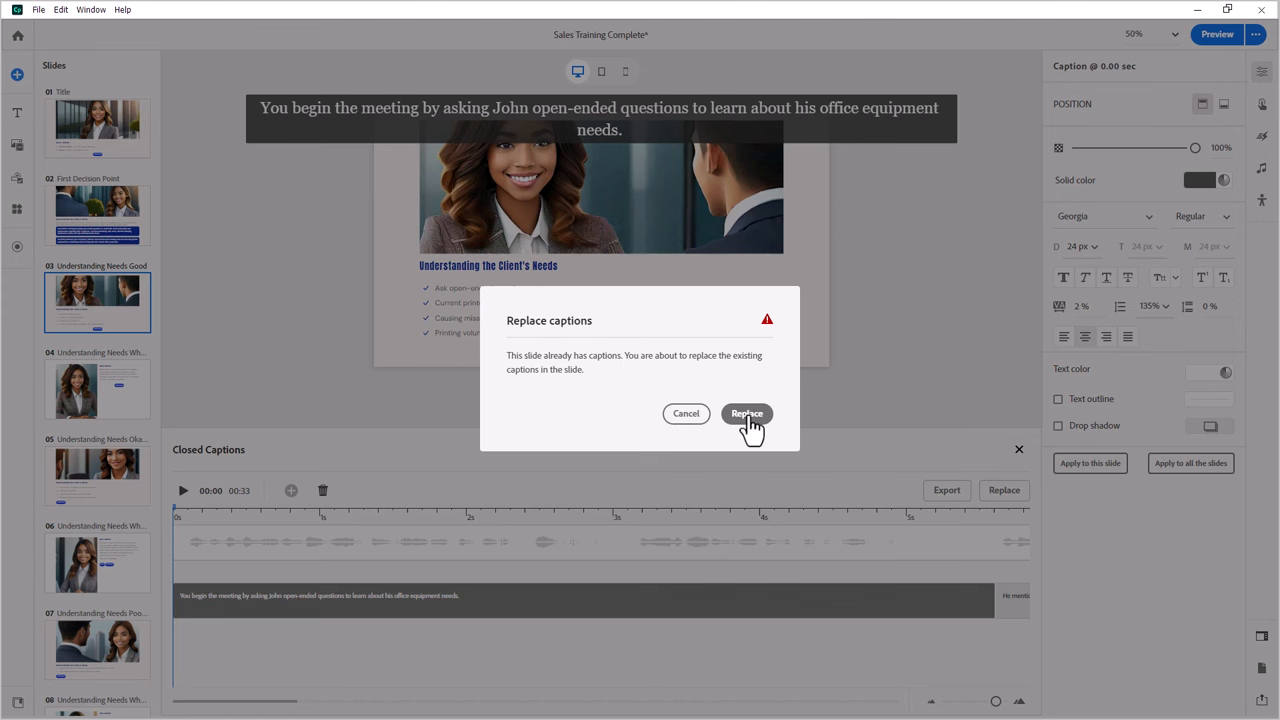
click(747, 413)
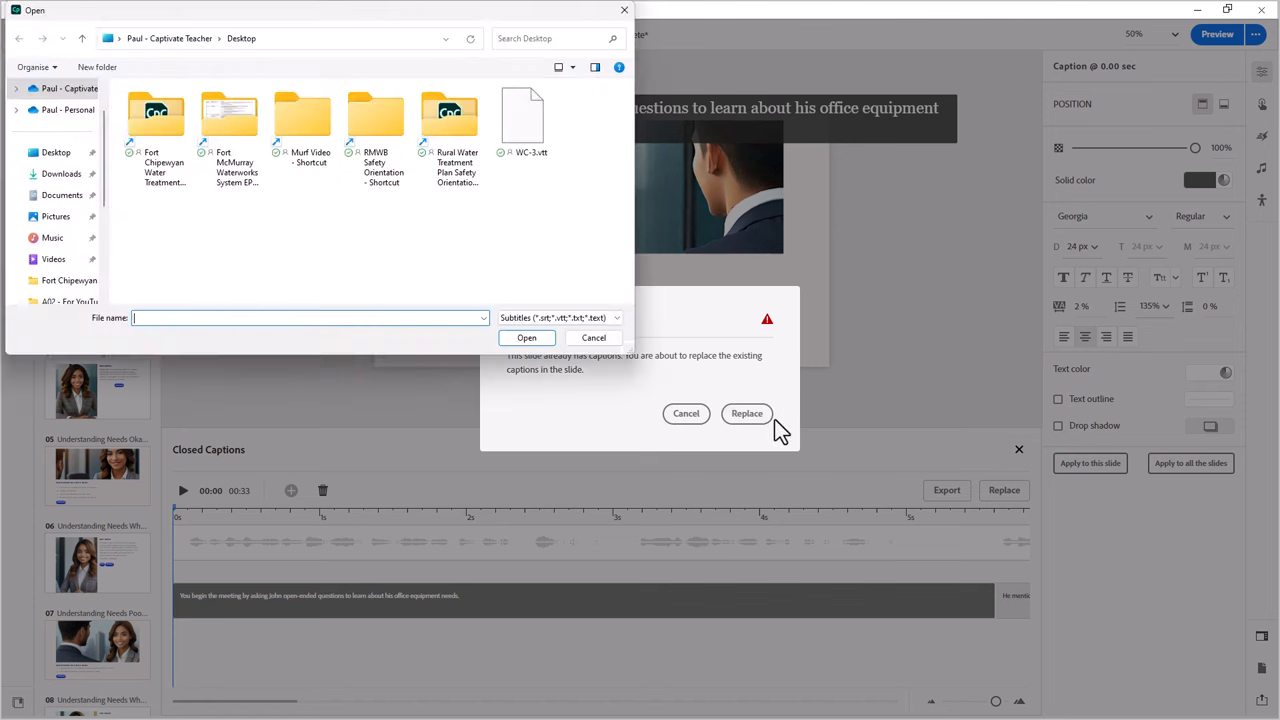
- Import the edited WC-3.vtt from the Desktop as slide 03's captions
click(521, 115)
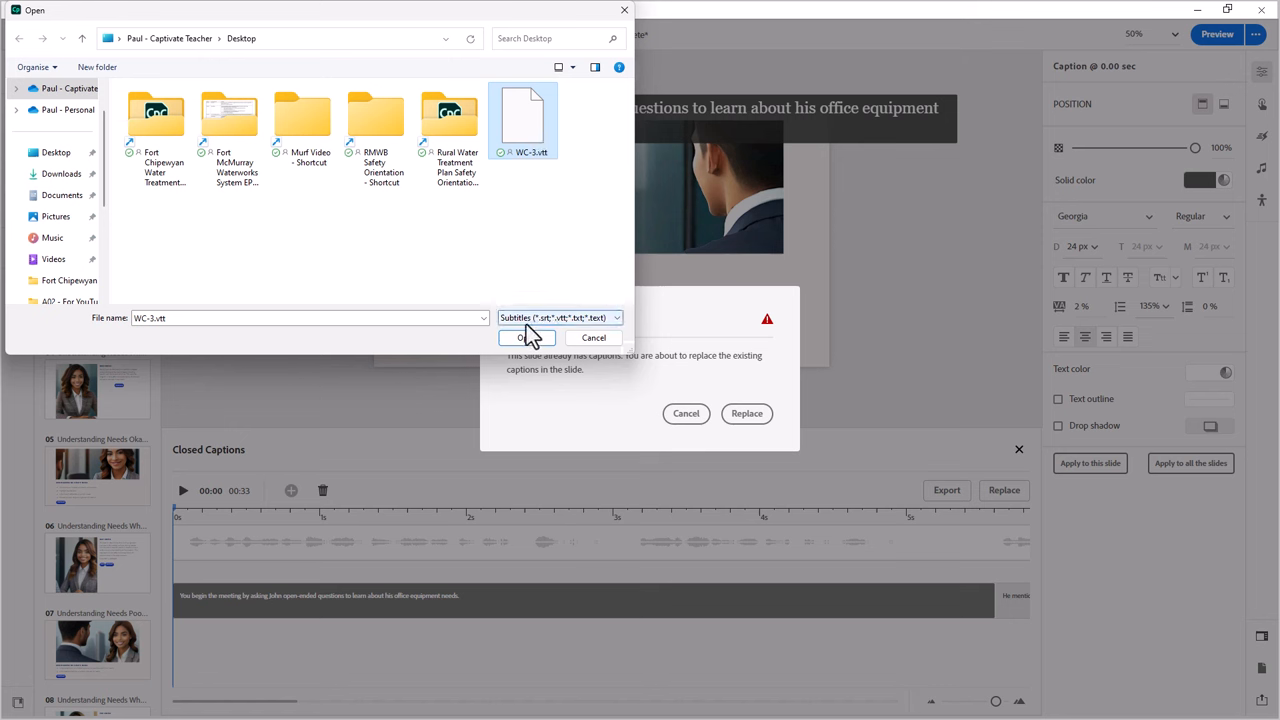
mouse_move(545, 328)
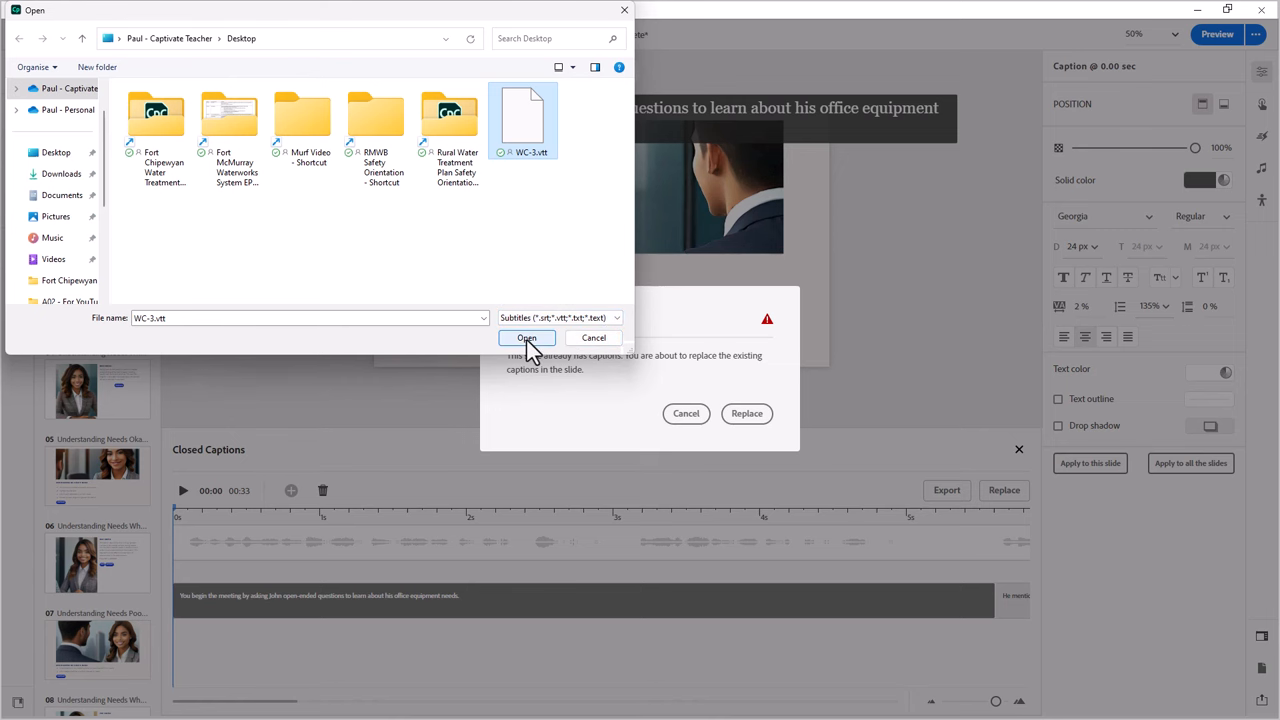
click(526, 337)
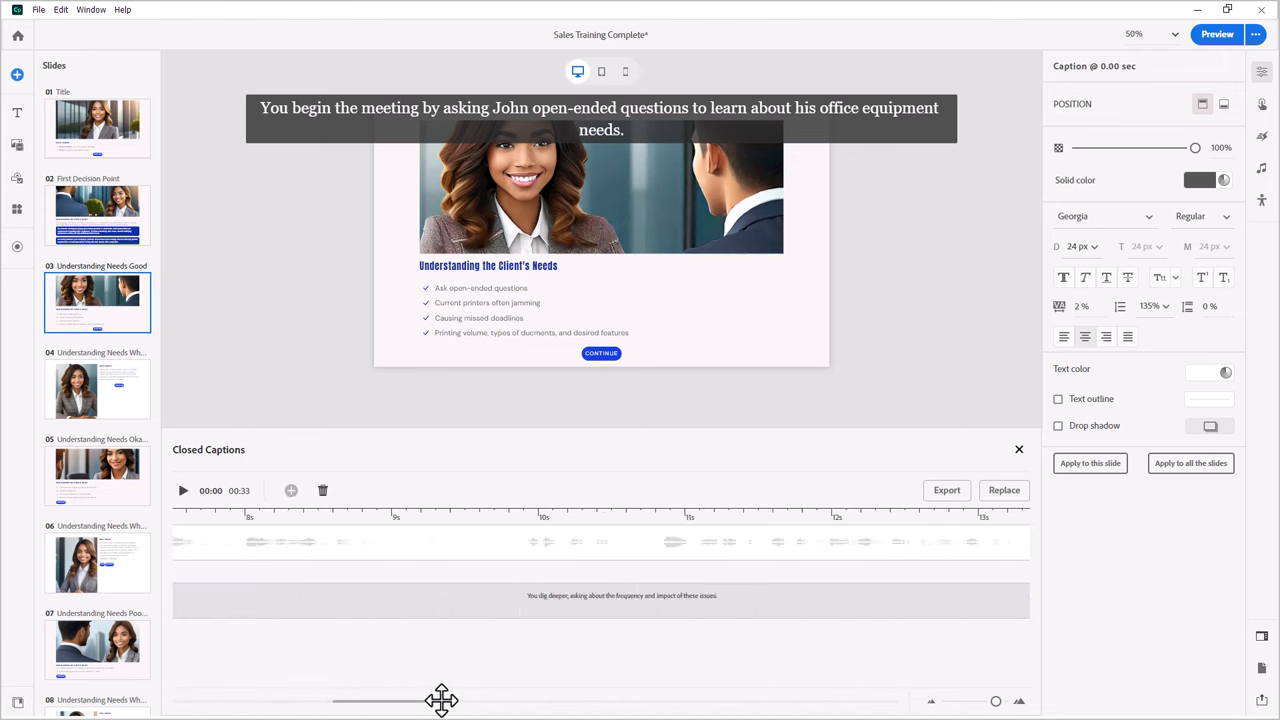
- Scroll the caption timeline to the final caption, then select slide 04 Understanding Needs Why
drag(441, 701, 861, 701)
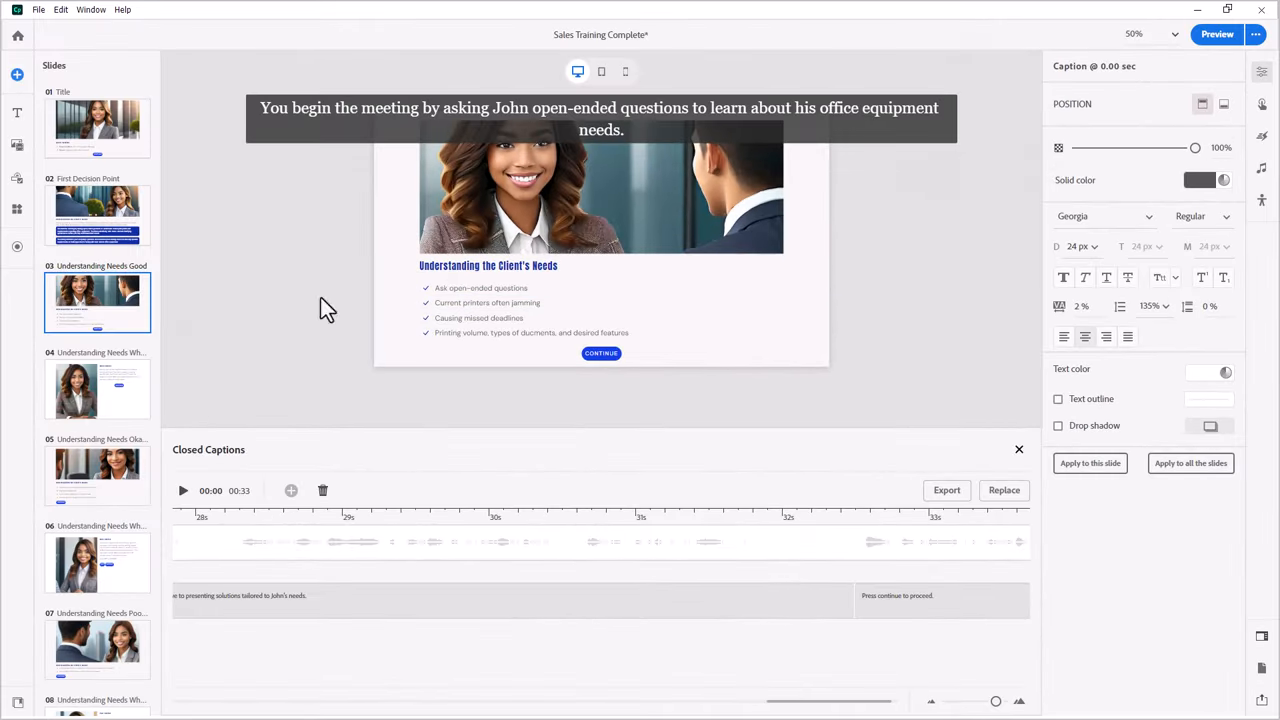
click(97, 388)
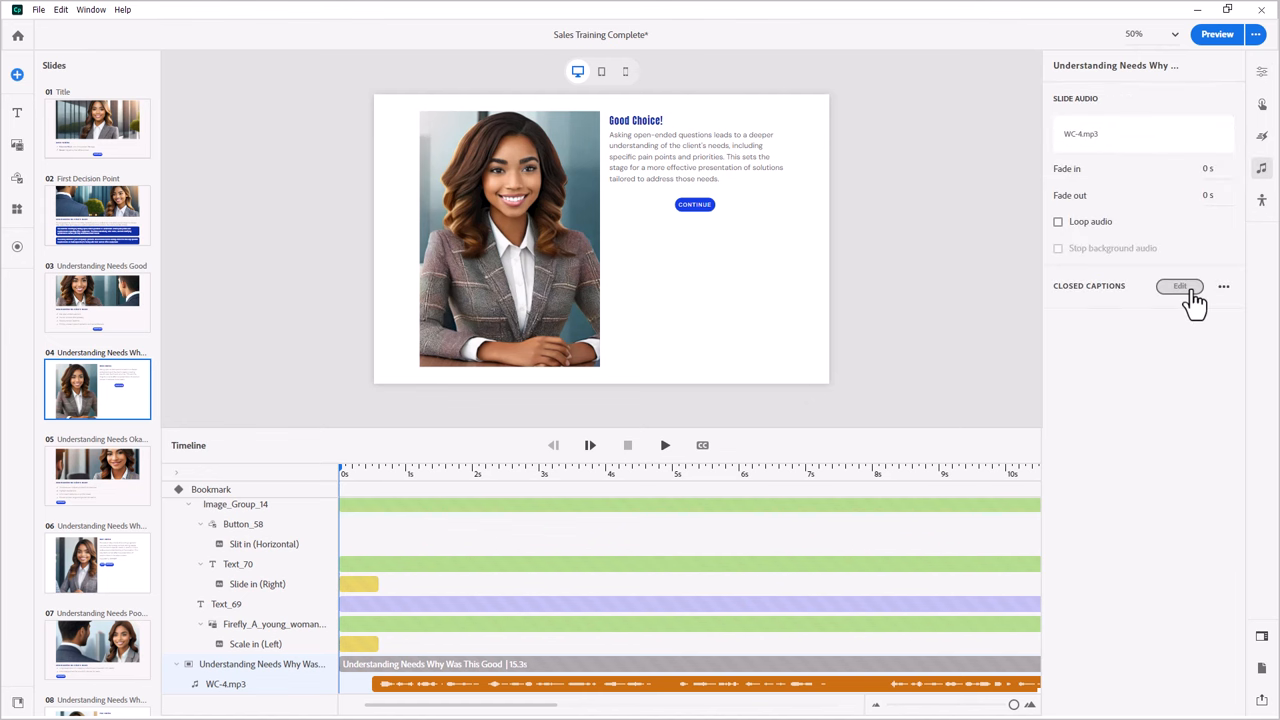
- Open slide 04's closed captions and start exporting them as WC-4 in vtt
click(1180, 286)
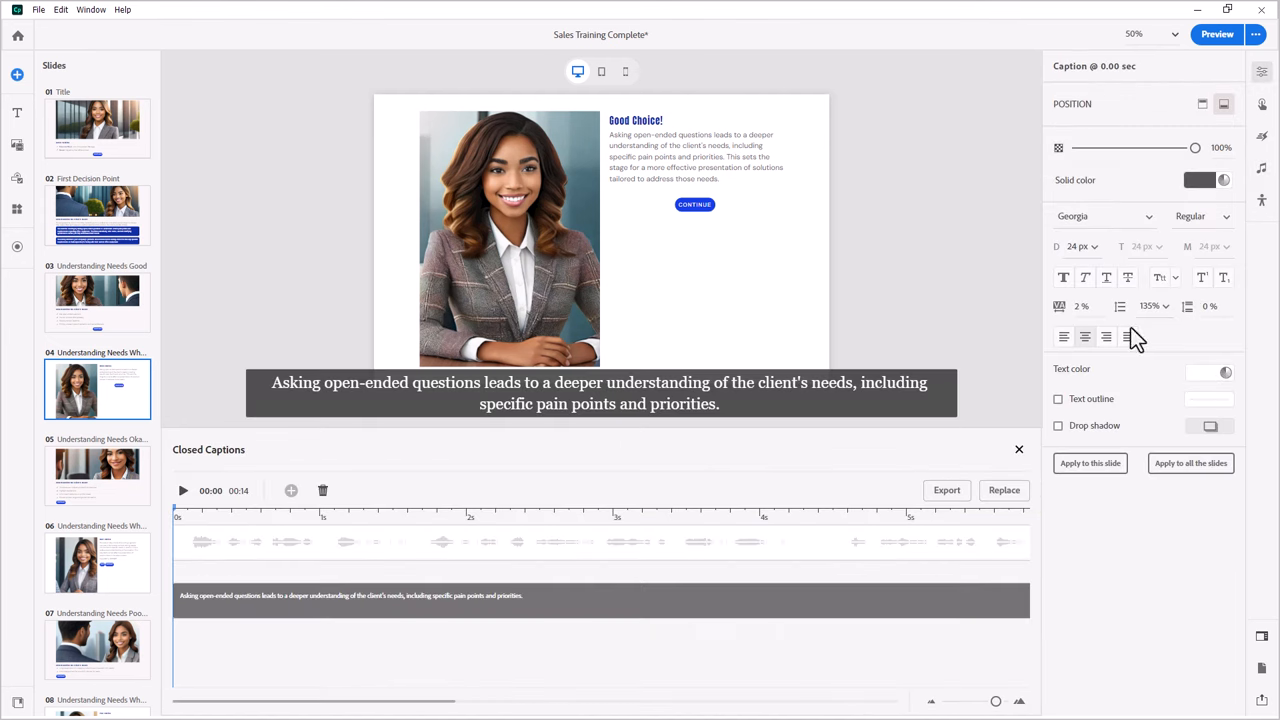
click(946, 490)
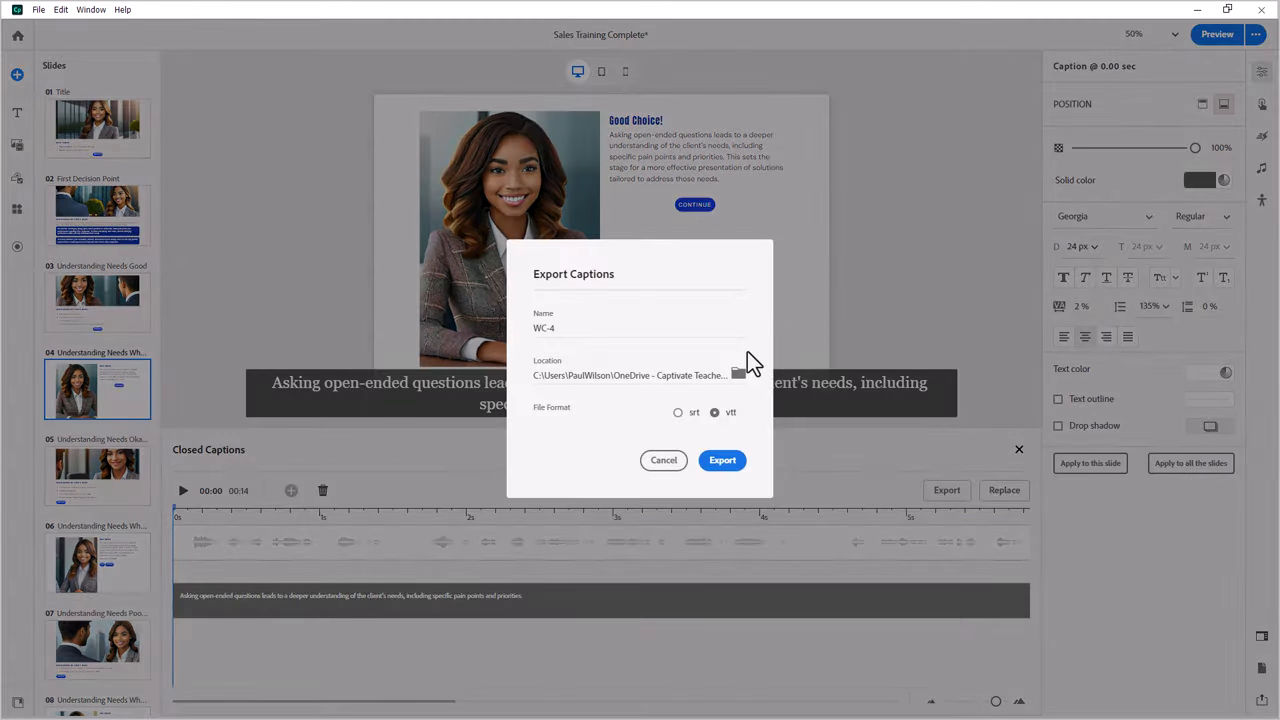